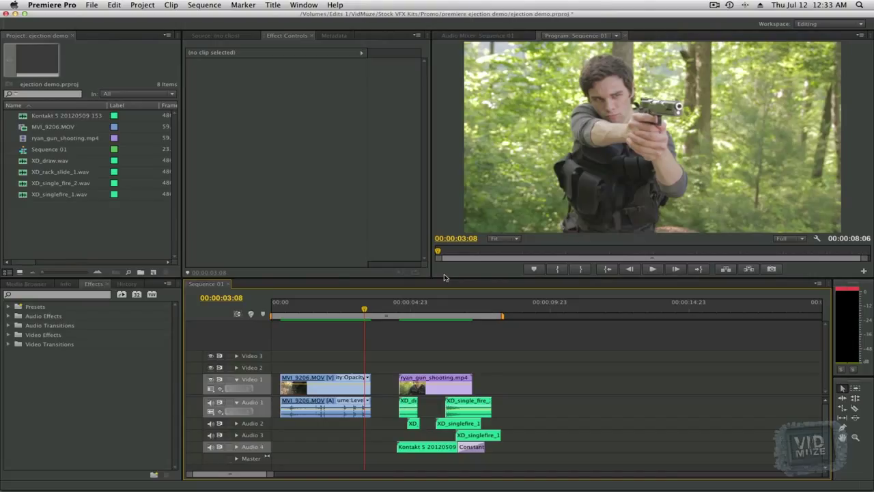
# - Preview the finished pistol-shot edit and browse the ejection shells folder on the desktop
pyautogui.click(409, 308)
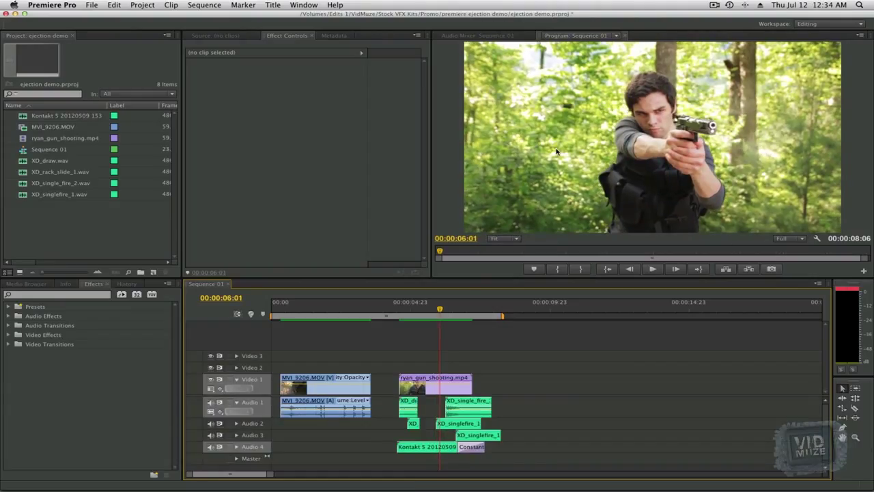
pyautogui.moveTo(451, 306)
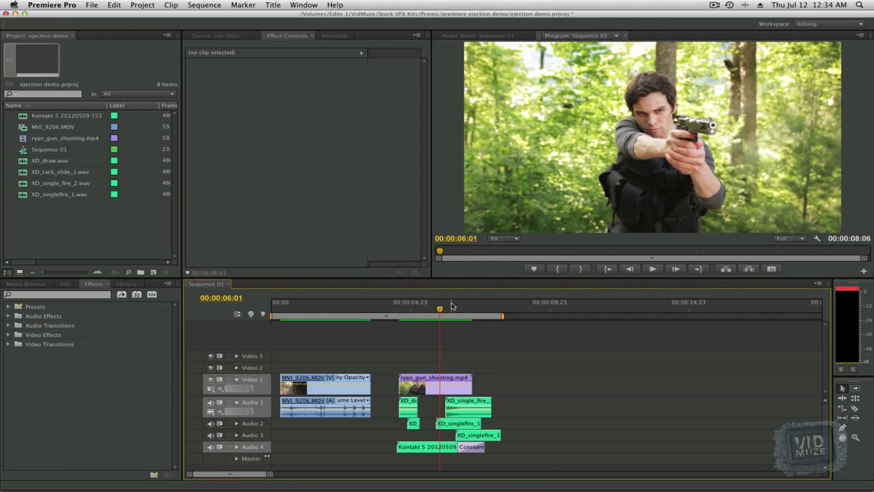
pyautogui.press('f11')
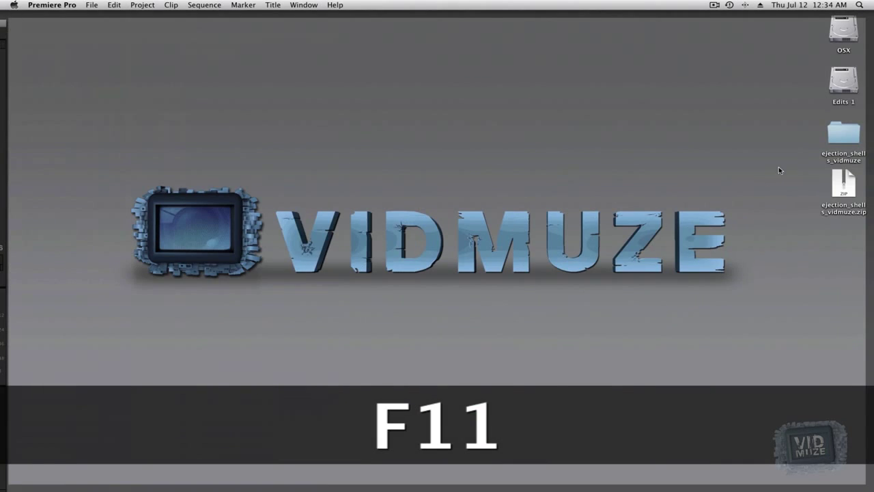
pyautogui.doubleClick(844, 130)
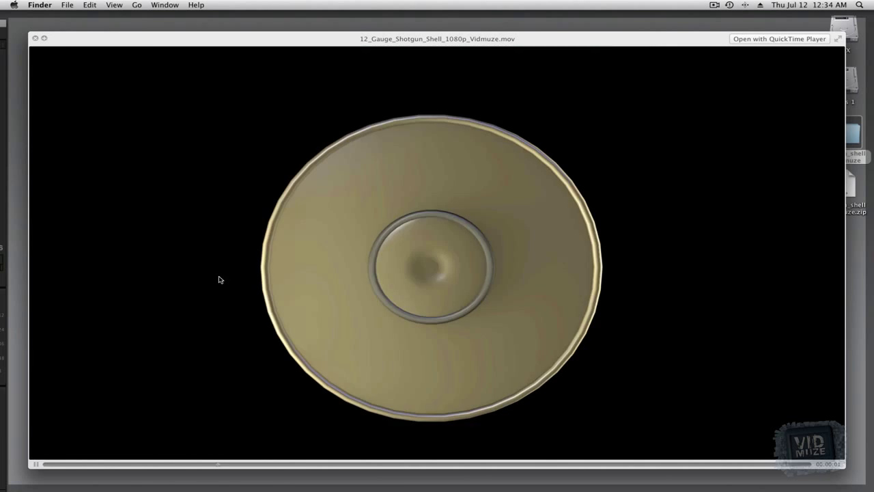
pyautogui.click(36, 38)
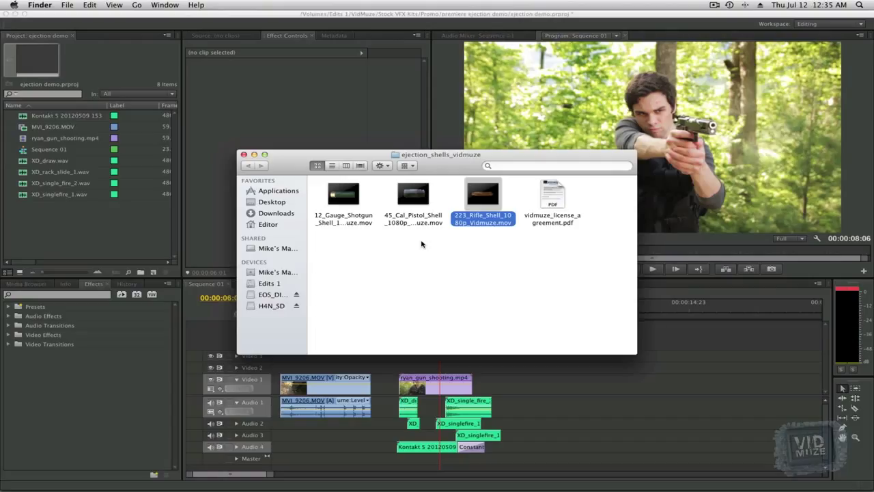
pyautogui.moveTo(254, 154)
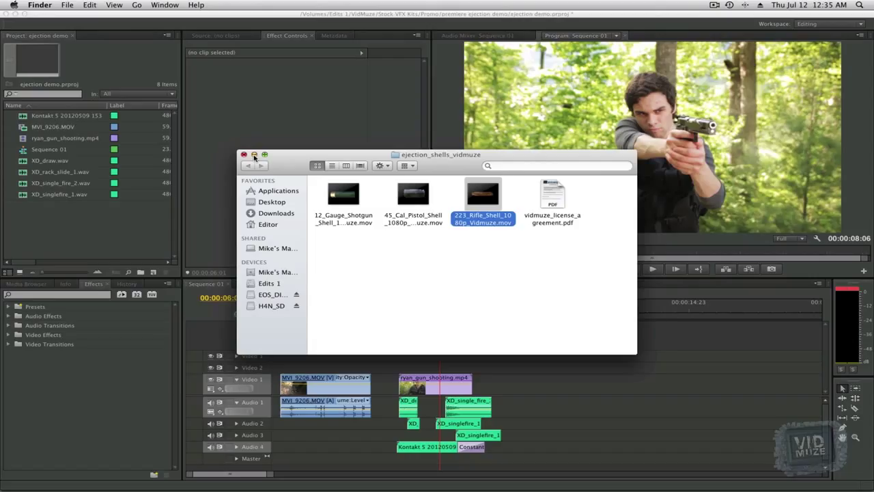
pyautogui.click(243, 154)
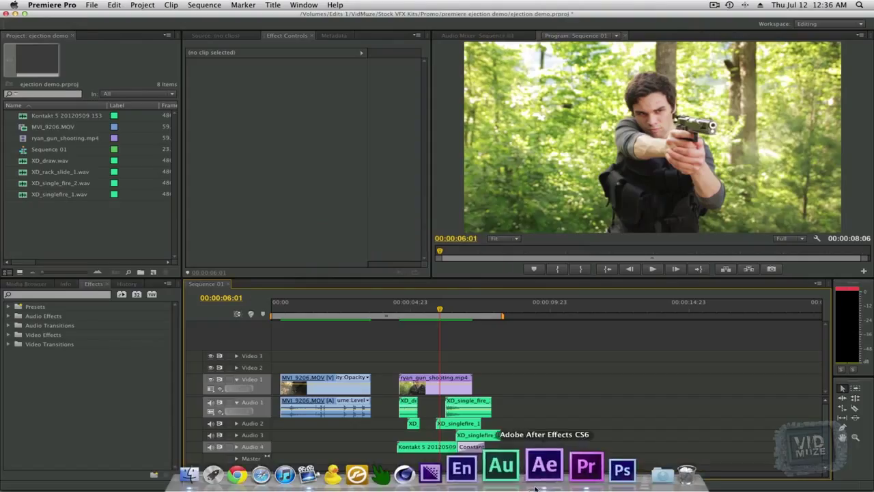
# - Create a new composition from the MVI_9206 pistol footage in After Effects
pyautogui.click(544, 468)
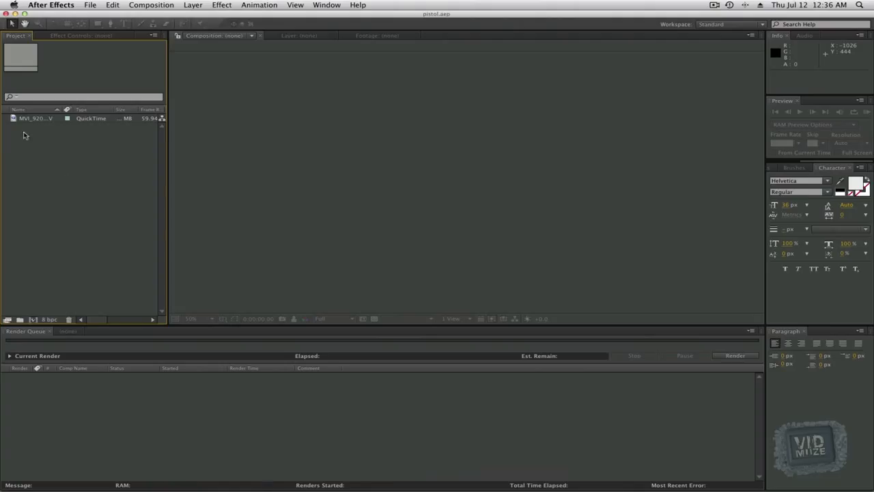
pyautogui.click(36, 117)
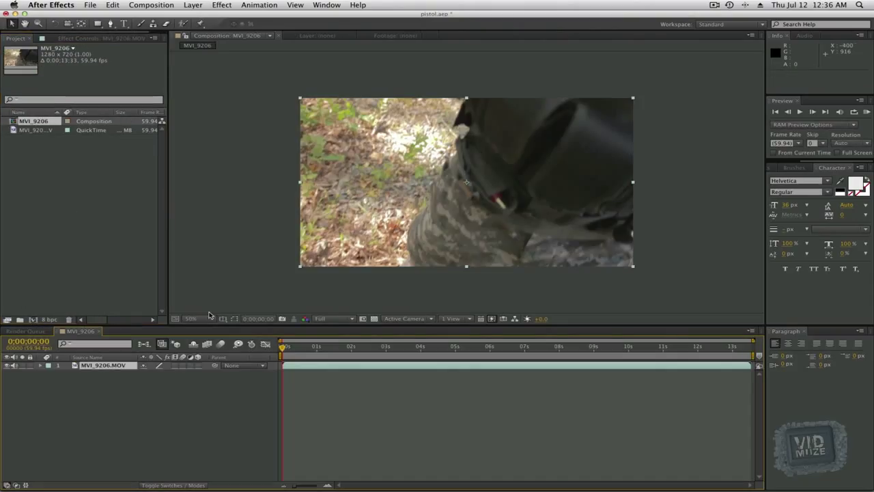
# - Trim the pistol clip around the shot, move it to the composition start and park on the firing frame
pyautogui.click(399, 347)
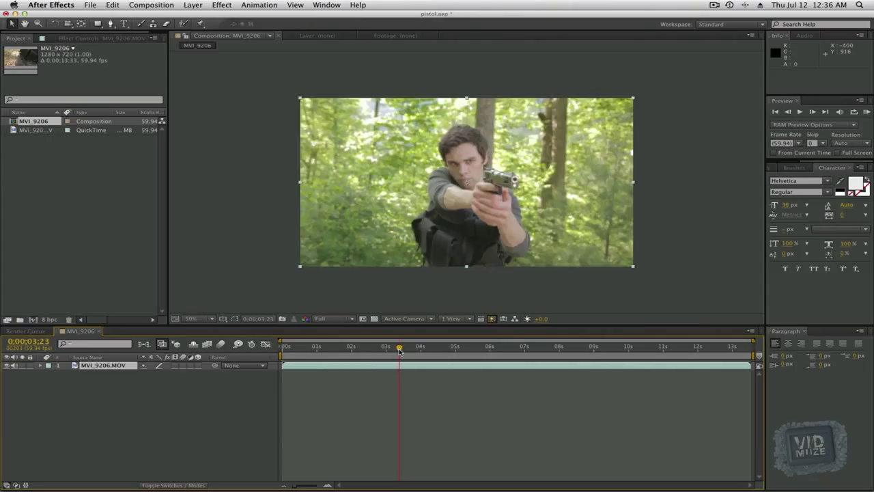
pyautogui.moveTo(399, 350); pyautogui.dragTo(371, 349)
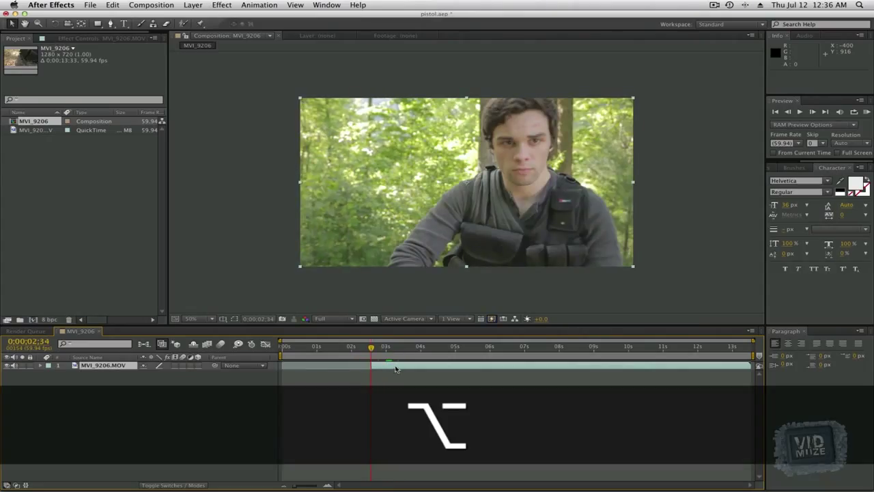
pyautogui.moveTo(371, 347); pyautogui.dragTo(313, 347)
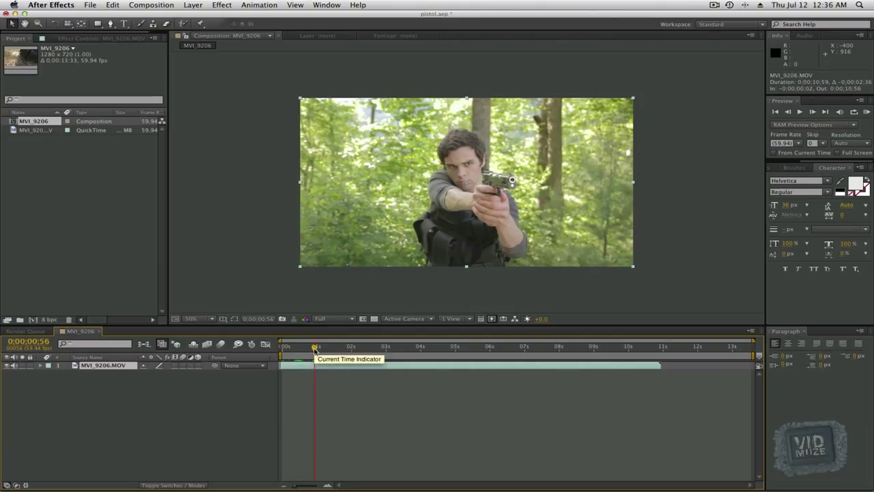
pyautogui.moveTo(316, 349)
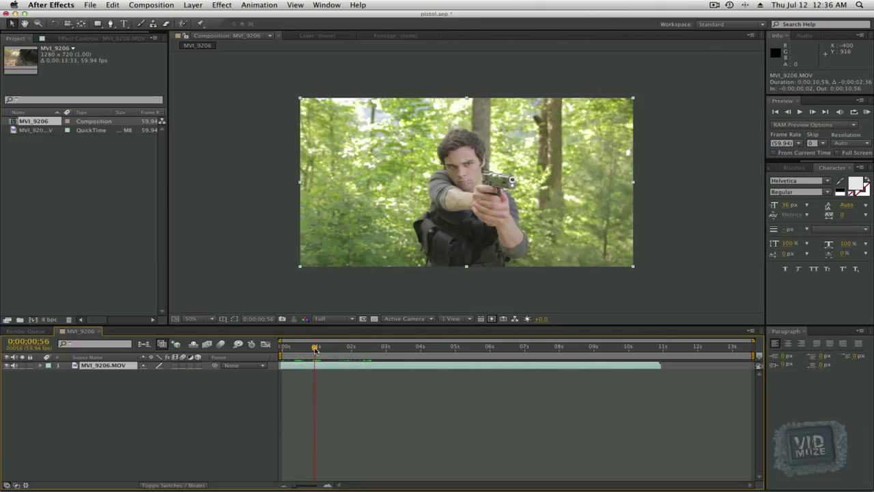
pyautogui.moveTo(314, 347); pyautogui.dragTo(325, 347)
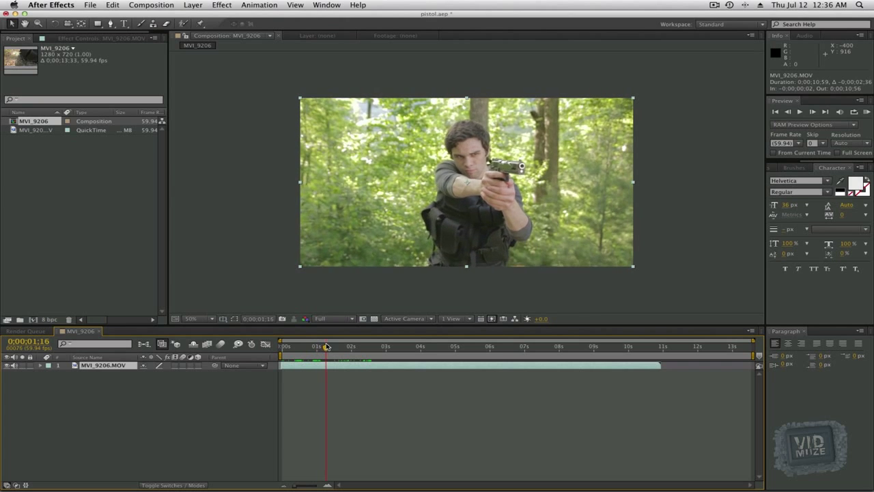
pyautogui.moveTo(327, 344); pyautogui.dragTo(323, 345)
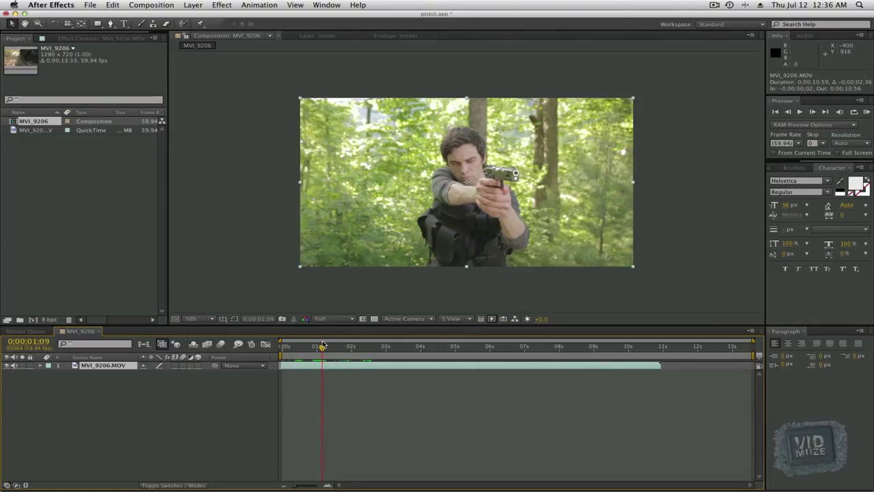
pyautogui.moveTo(500, 176)
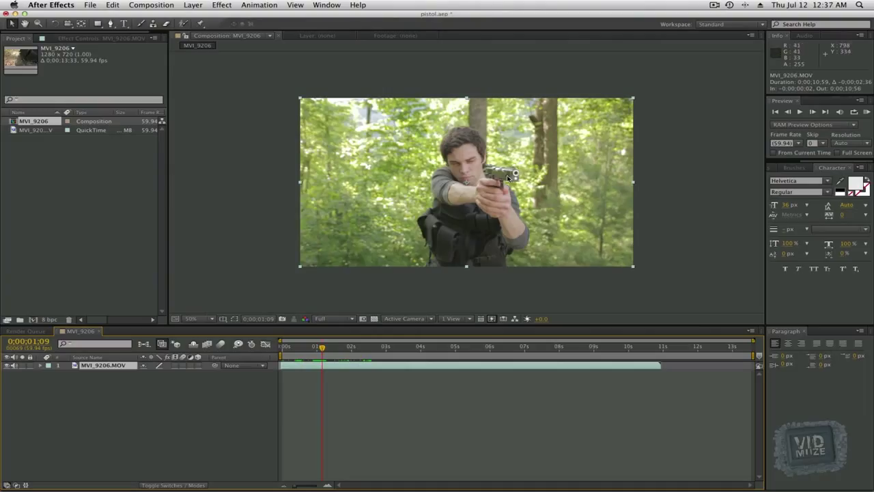
pyautogui.moveTo(508, 179)
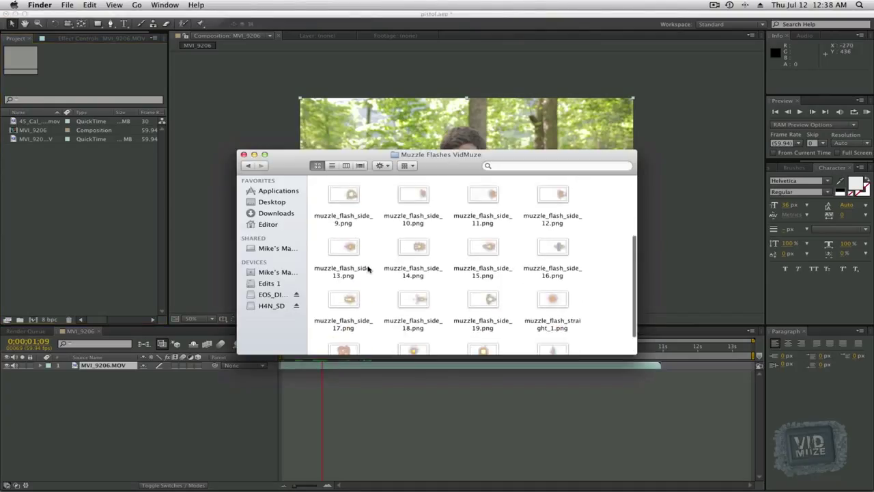
# - Scroll through the muzzle flash PNGs in the Muzzle Flashes VidMuze folder
pyautogui.scroll(-3)
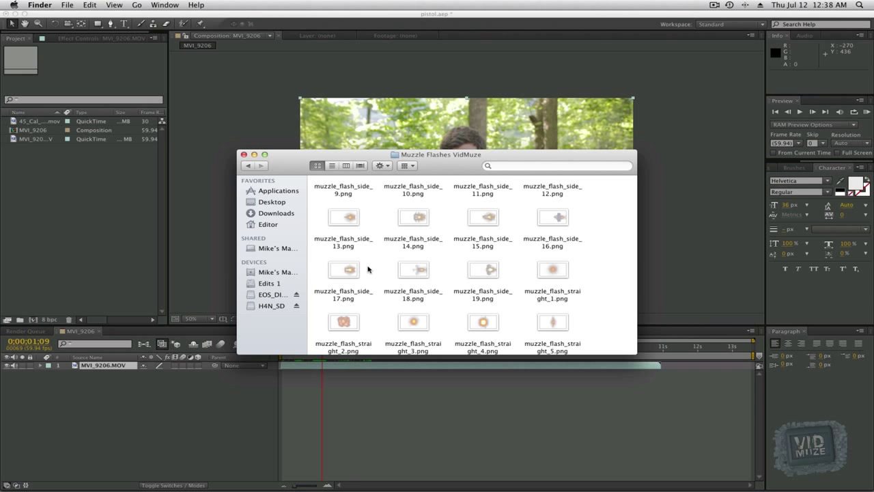
# - Show the VidMuze Muzzle Flashes Kit product page in Chrome
pyautogui.click(275, 467)
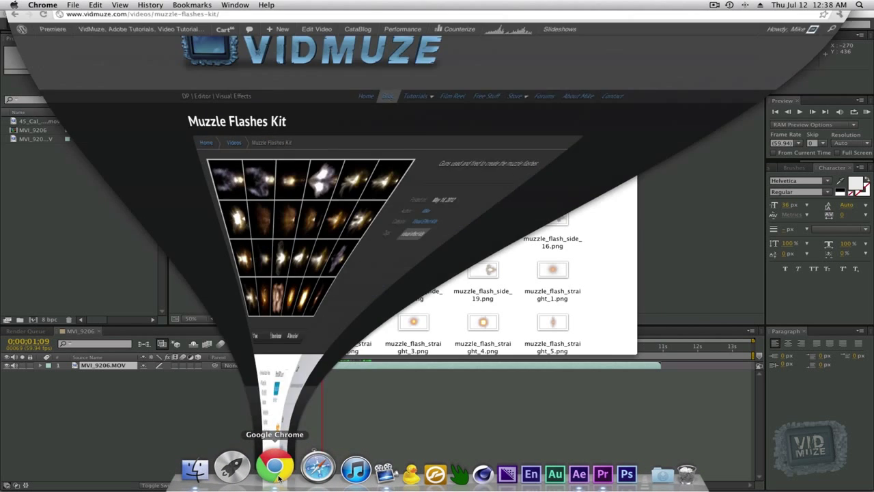
pyautogui.click(273, 467)
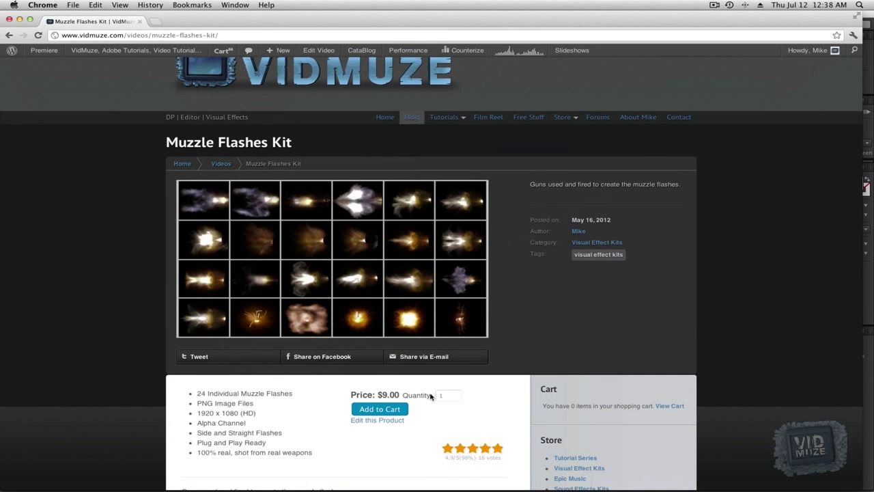
pyautogui.moveTo(290, 405)
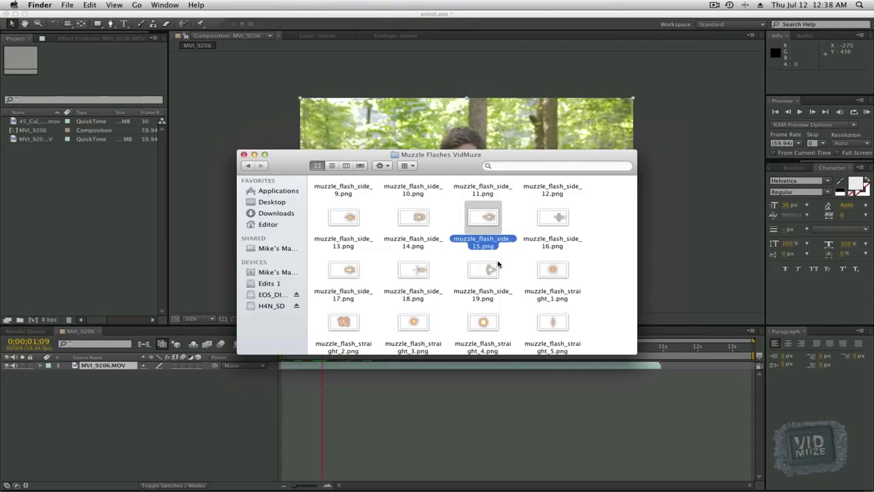
pyautogui.moveTo(470, 276)
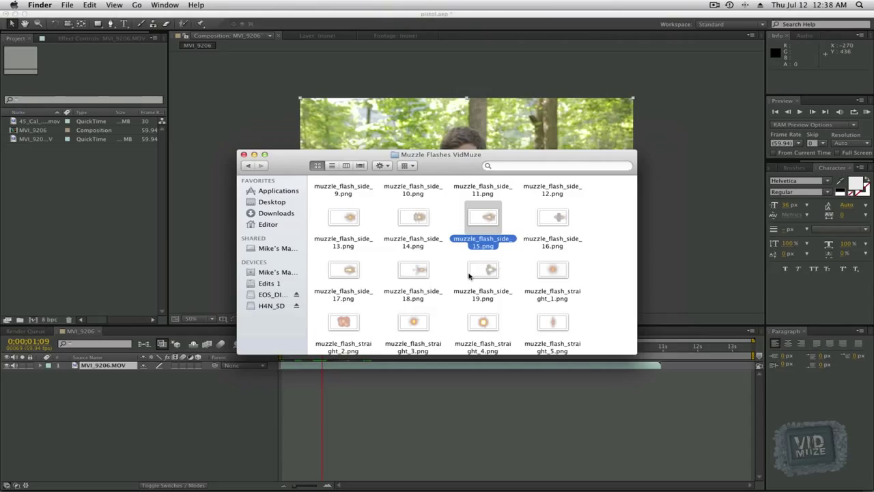
# - Select the side and straight muzzle flash PNGs and bring them into the After Effects project
pyautogui.click(412, 322)
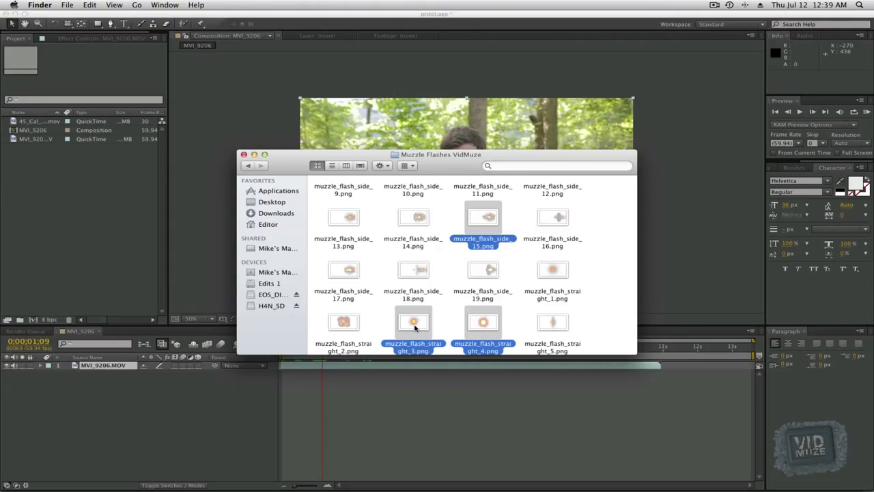
pyautogui.press('cmd+tab')
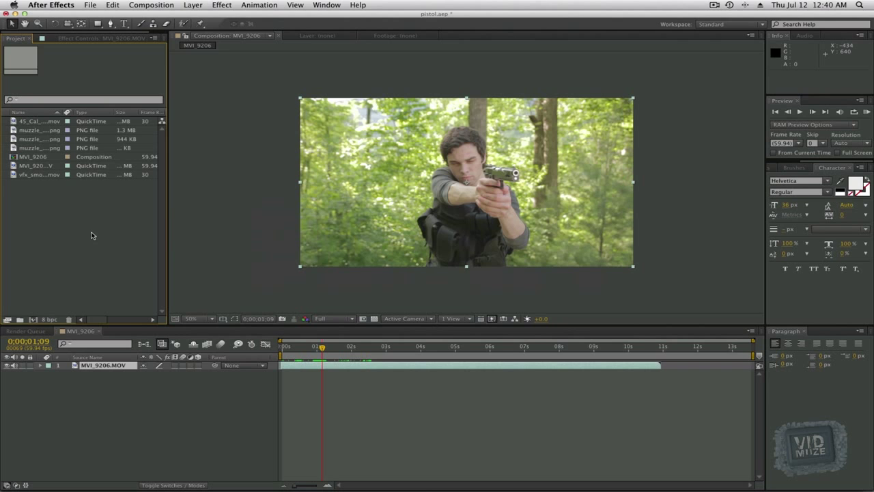
pyautogui.moveTo(213, 294)
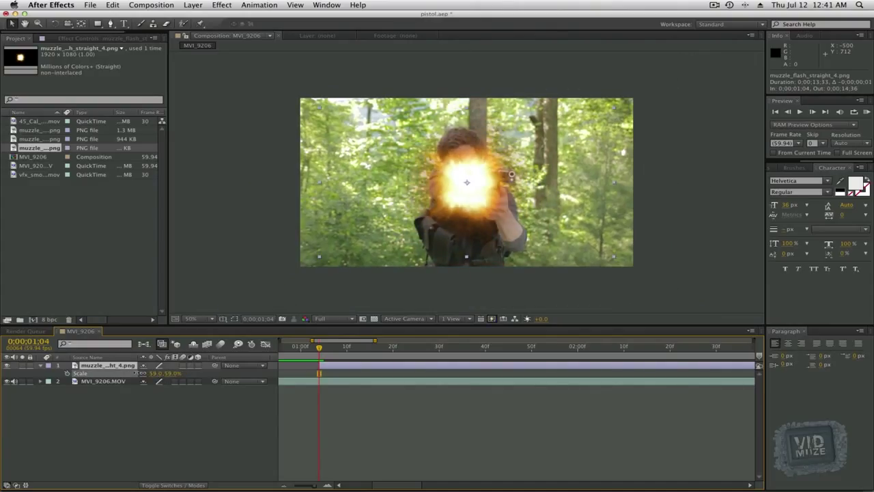
# - Blend the muzzle flash layer with Screen mode and scale it to fit the barrel
pyautogui.click(172, 485)
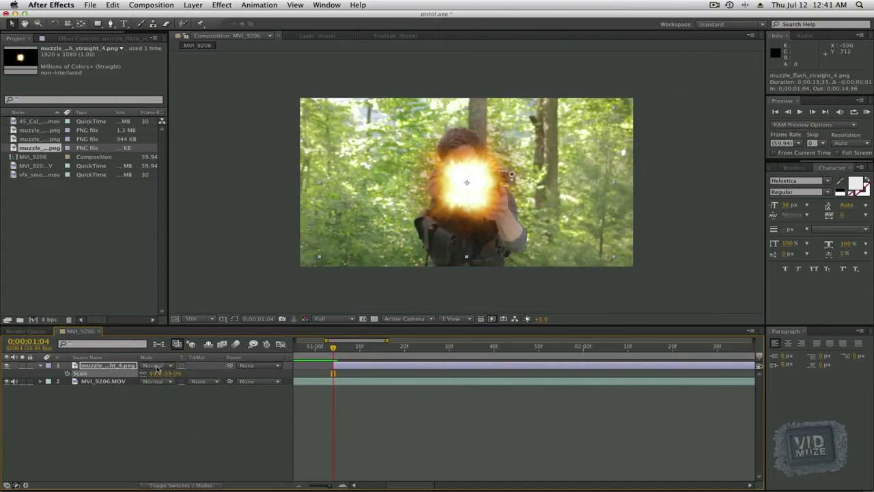
pyautogui.click(157, 365)
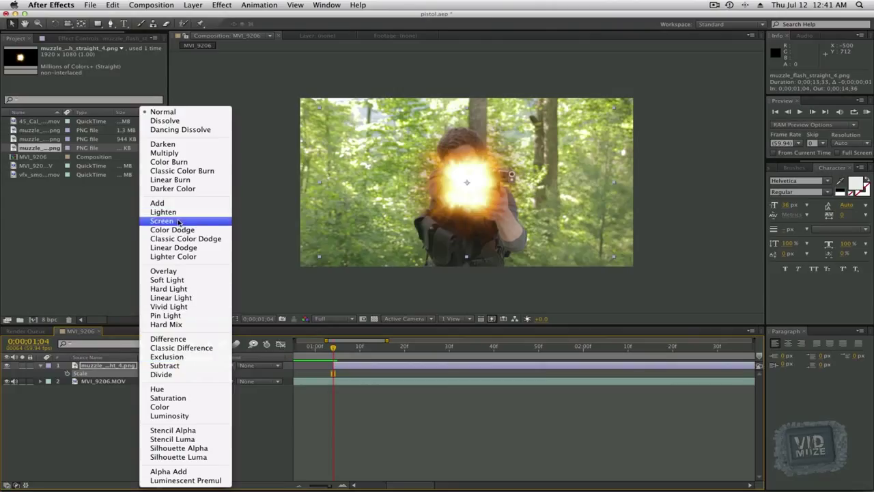
pyautogui.click(164, 221)
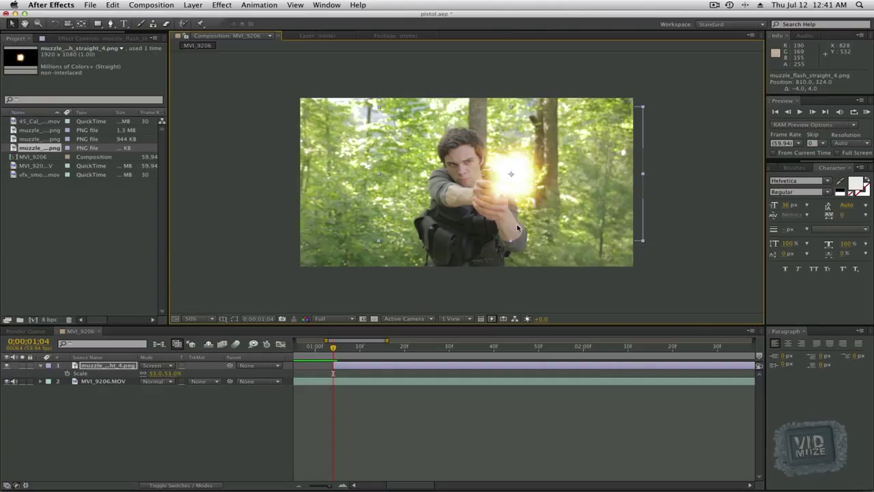
pyautogui.moveTo(481, 207)
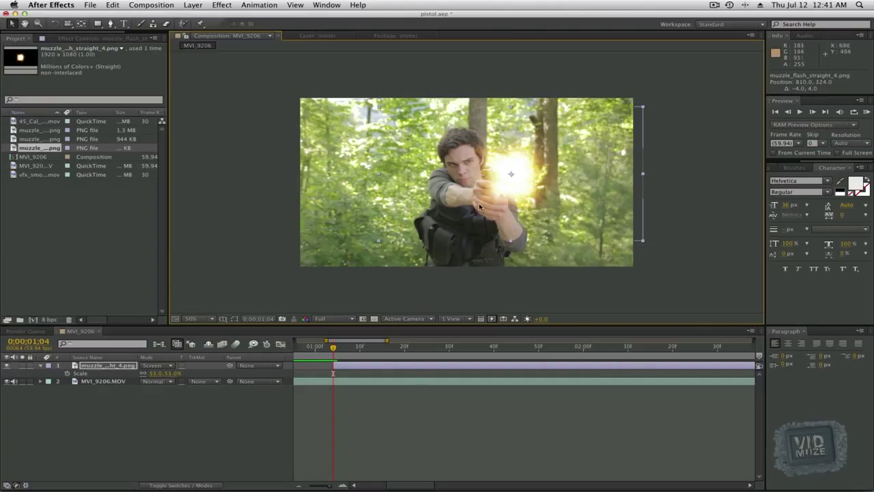
pyautogui.moveTo(369, 334)
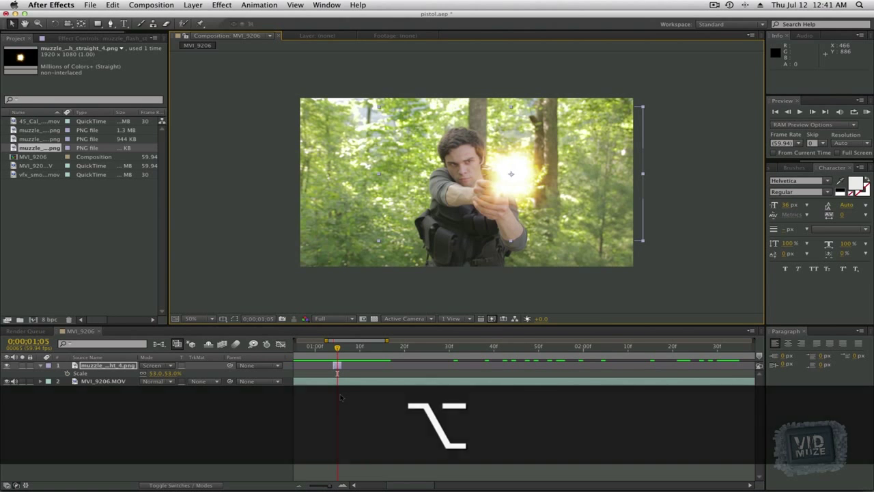
pyautogui.moveTo(338, 348); pyautogui.dragTo(321, 348)
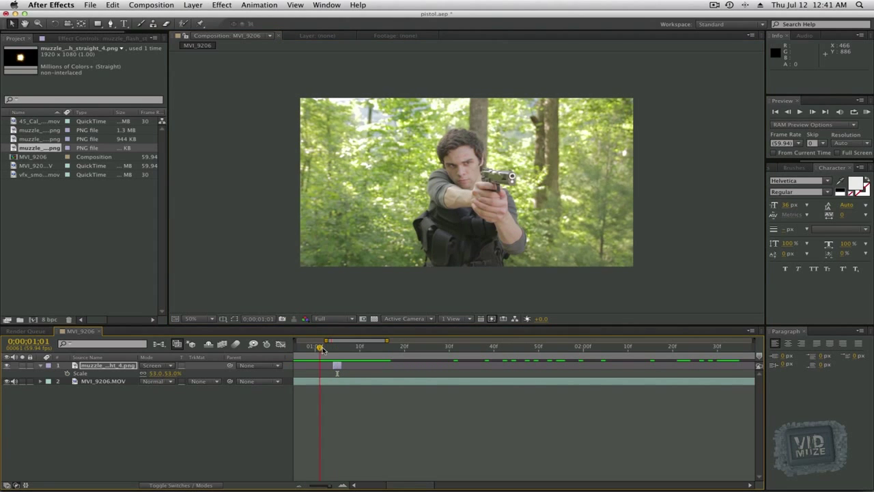
pyautogui.moveTo(320, 348); pyautogui.dragTo(333, 348)
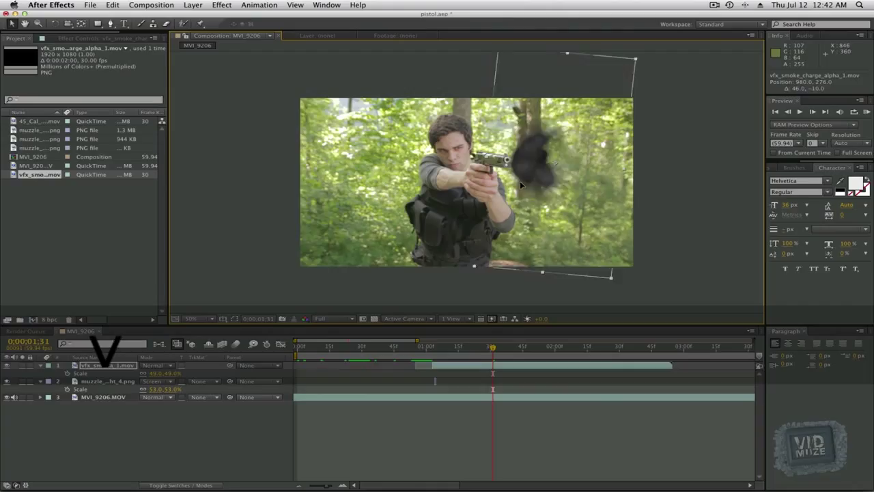
# - Time-stretch the smoke clip to speed it up and blend it with Screen mode
pyautogui.rightClick(522, 184)
pyautogui.write('25')
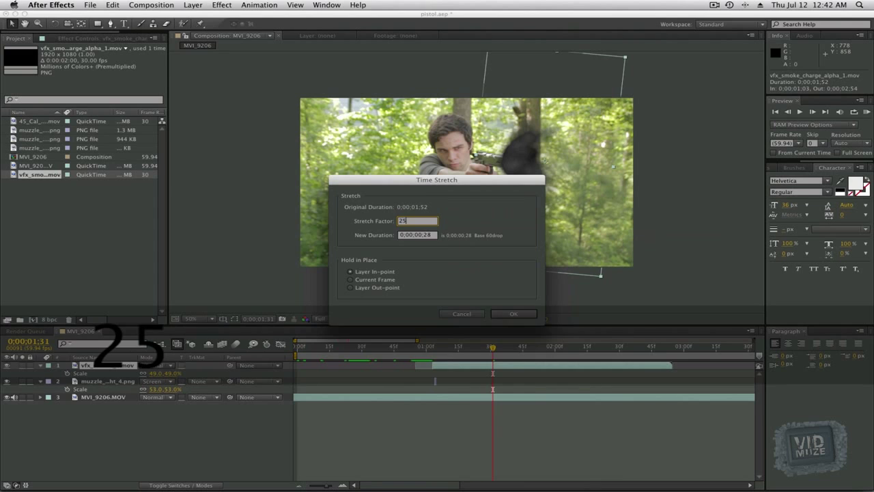
pyautogui.click(514, 313)
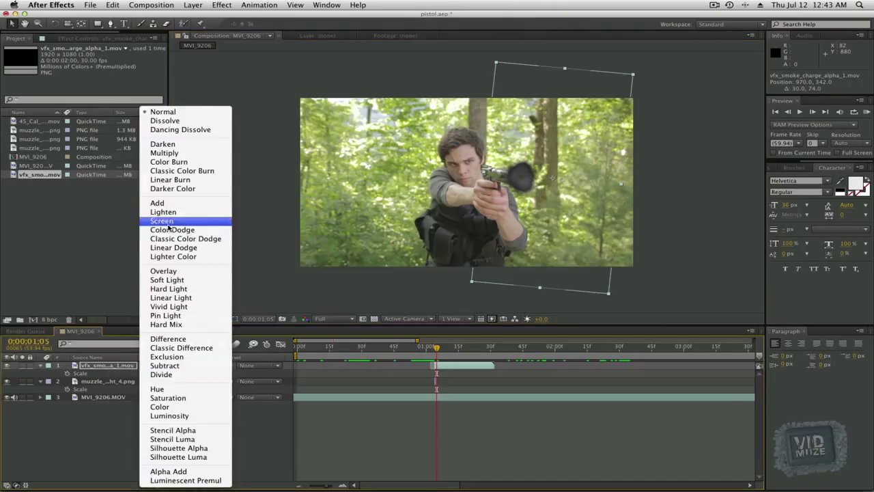
pyautogui.click(161, 222)
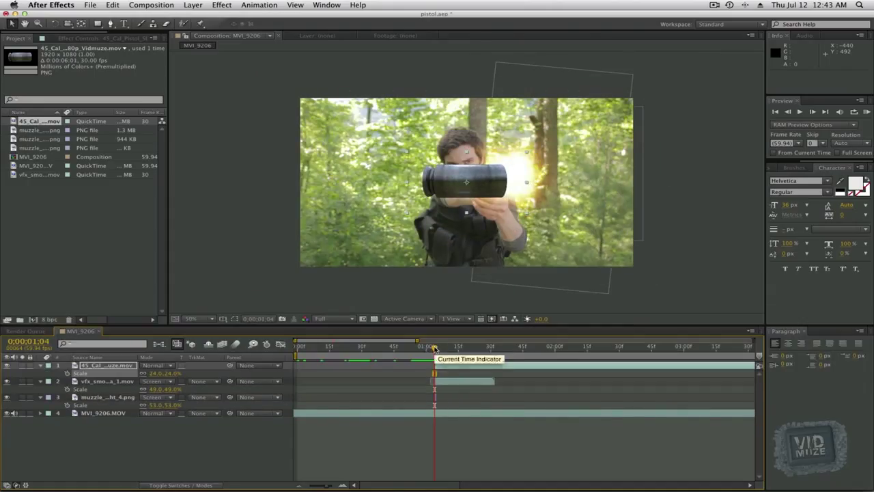
# - Time-stretch the 45 caliber shell clip and shift it to start at the firing frame
pyautogui.moveTo(434, 347); pyautogui.dragTo(571, 347)
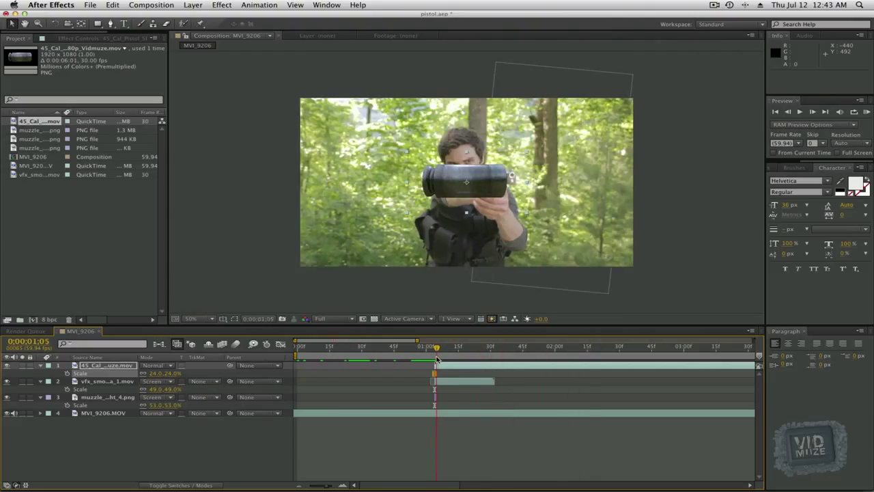
pyautogui.click(434, 347)
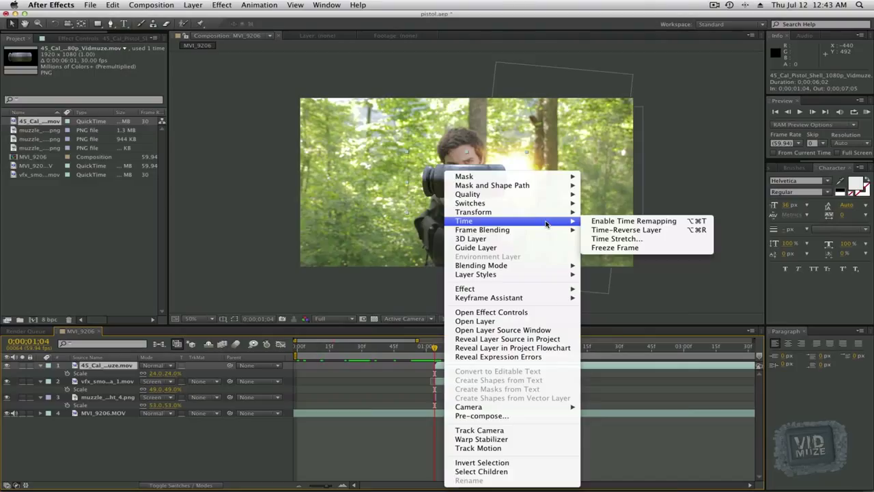
pyautogui.moveTo(618, 238)
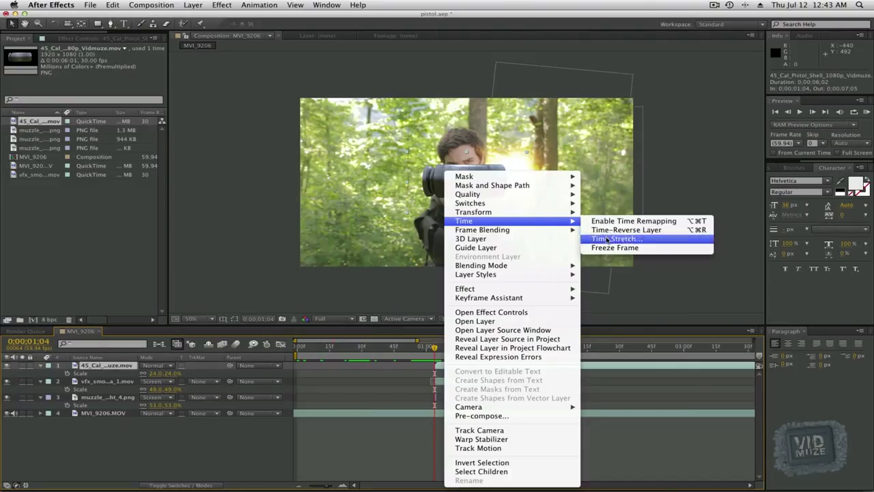
pyautogui.click(615, 238)
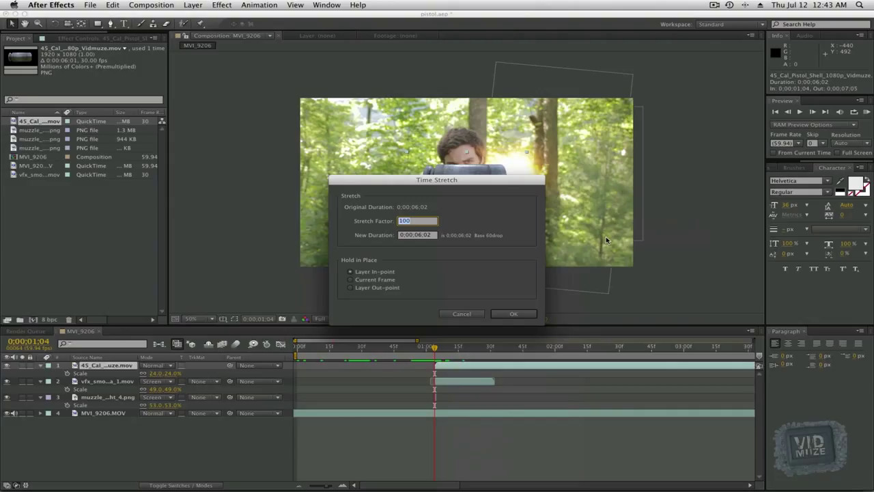
pyautogui.click(514, 313)
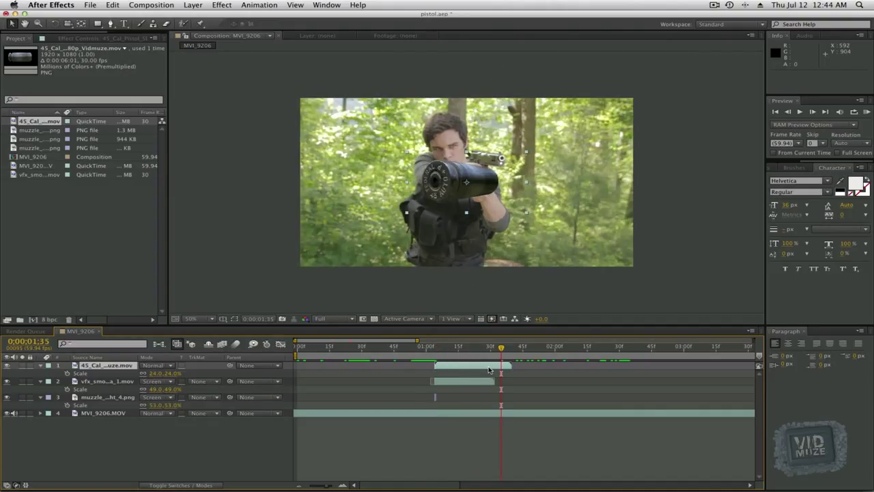
pyautogui.press('cmd+d')
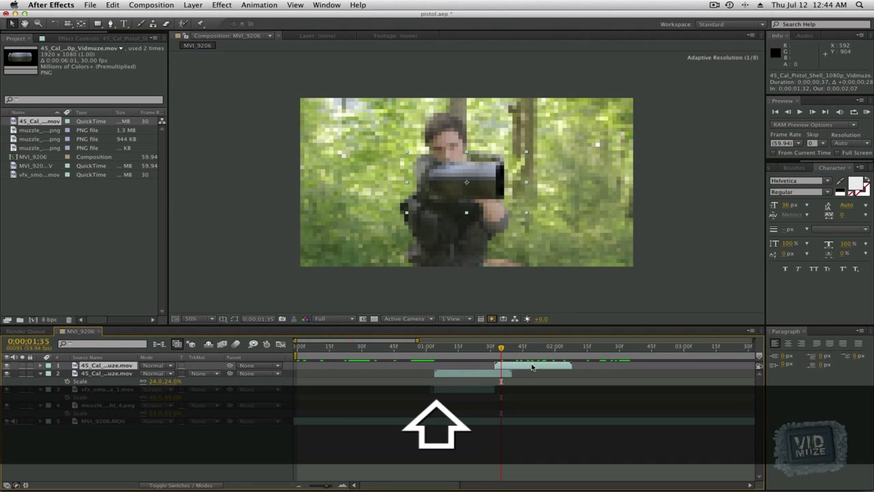
pyautogui.click(506, 347)
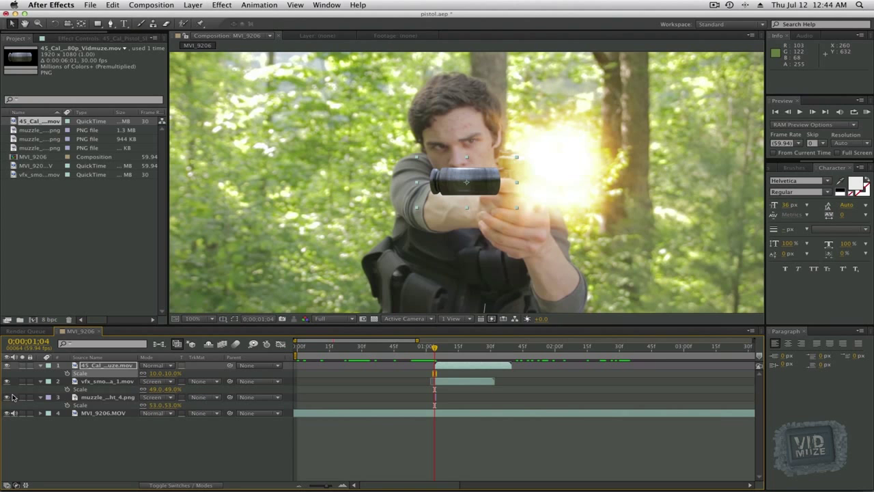
# - Hide the muzzle flash, keyframe the shell's position flying off-frame left and reshape its motion path
pyautogui.click(6, 380)
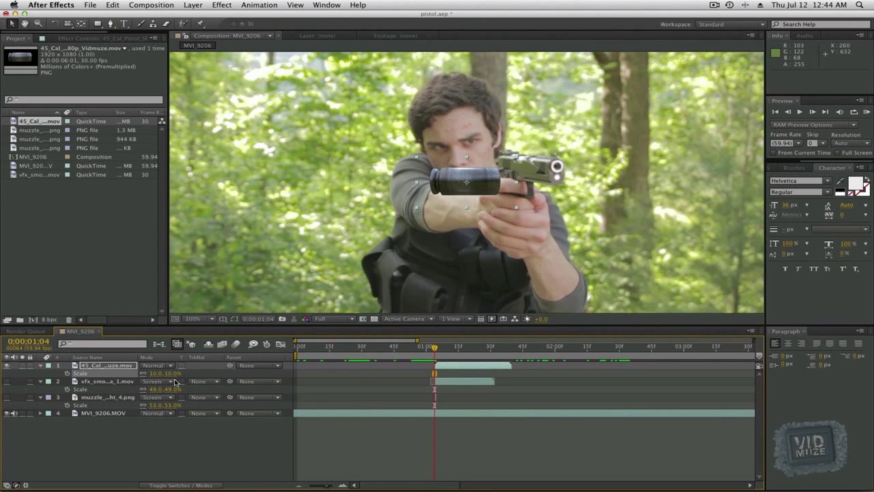
pyautogui.moveTo(459, 208)
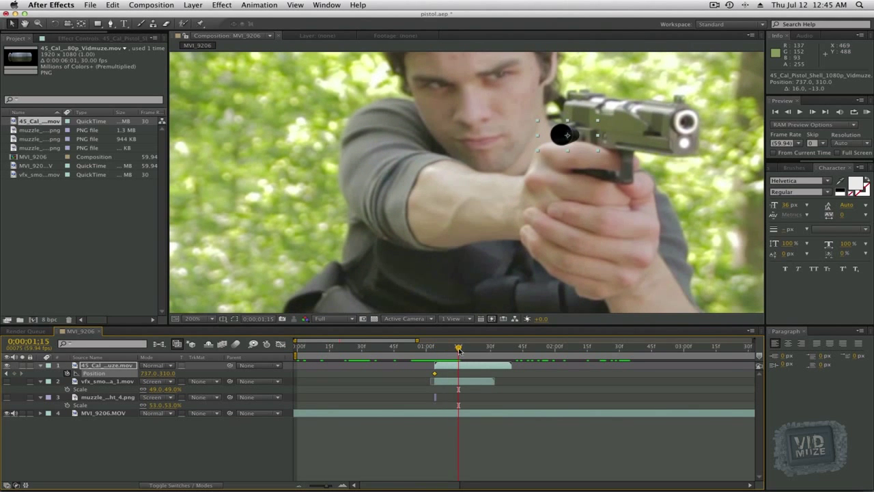
pyautogui.click(198, 318)
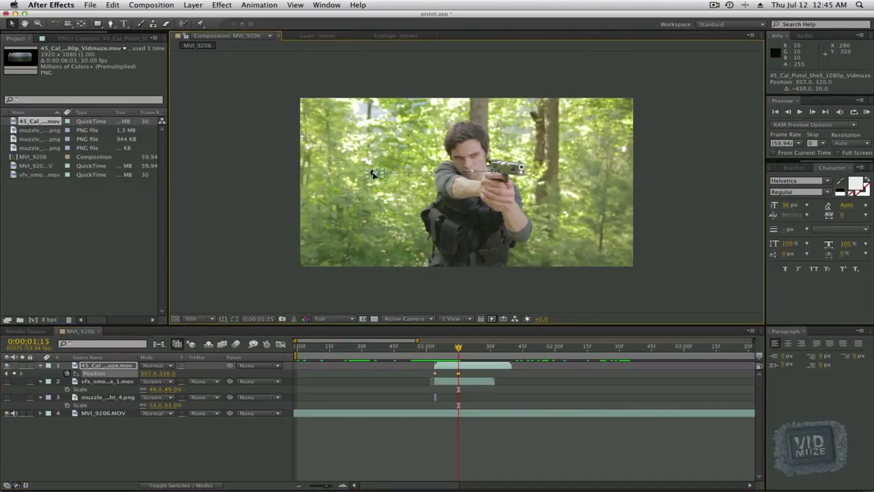
pyautogui.moveTo(376, 172); pyautogui.dragTo(232, 161)
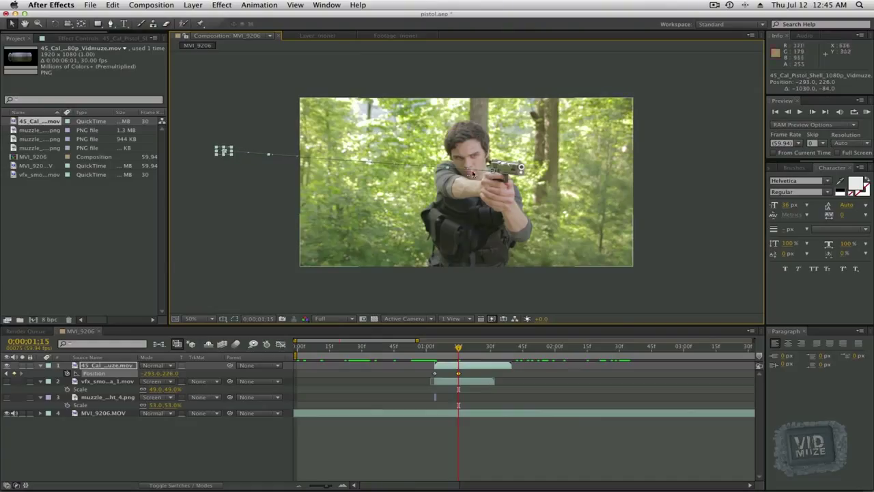
pyautogui.moveTo(448, 179)
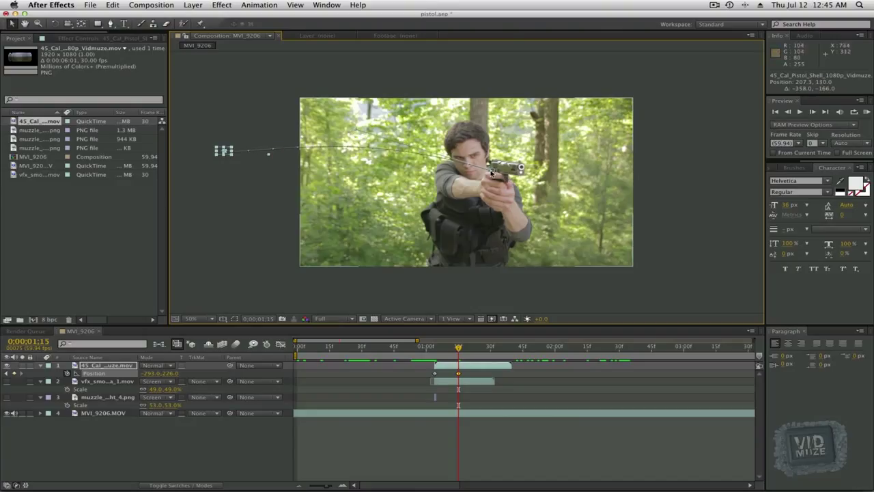
pyautogui.moveTo(249, 178)
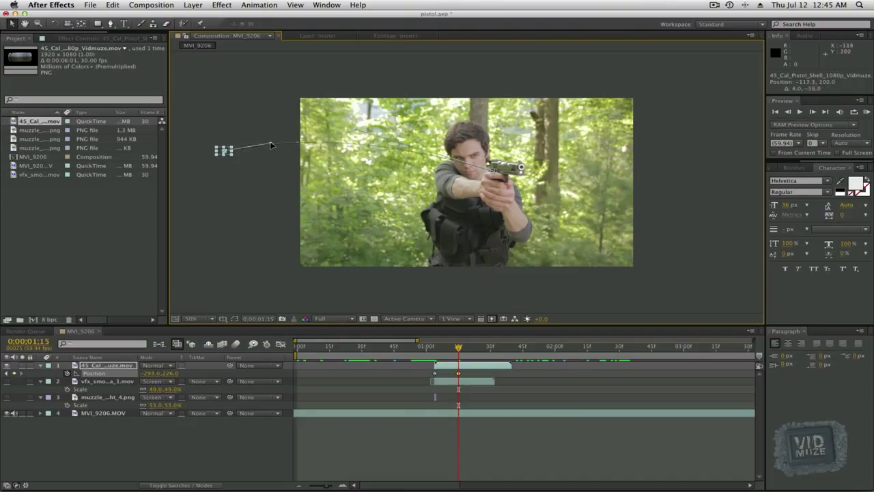
pyautogui.moveTo(224, 148); pyautogui.dragTo(216, 172)
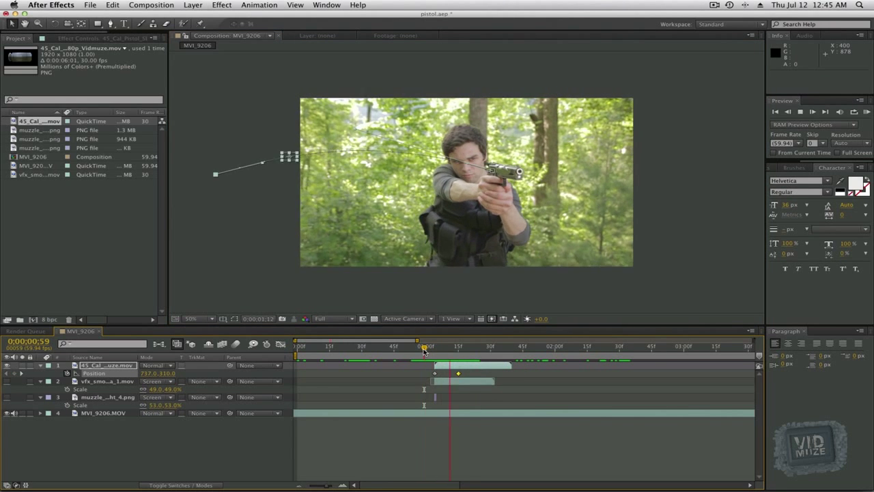
pyautogui.click(426, 347)
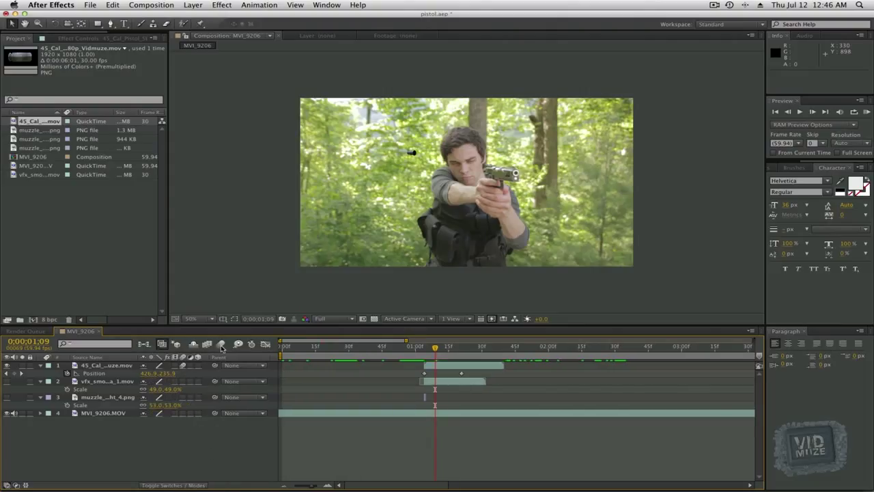
pyautogui.moveTo(363, 319)
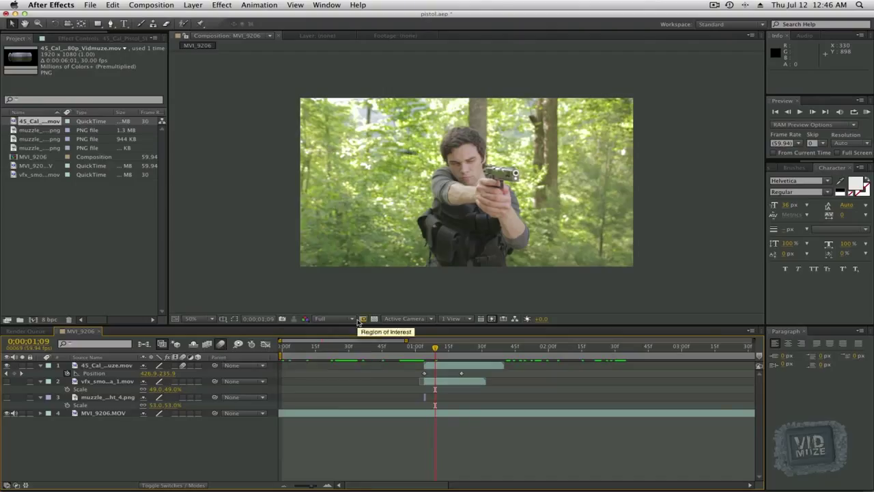
pyautogui.moveTo(416, 158)
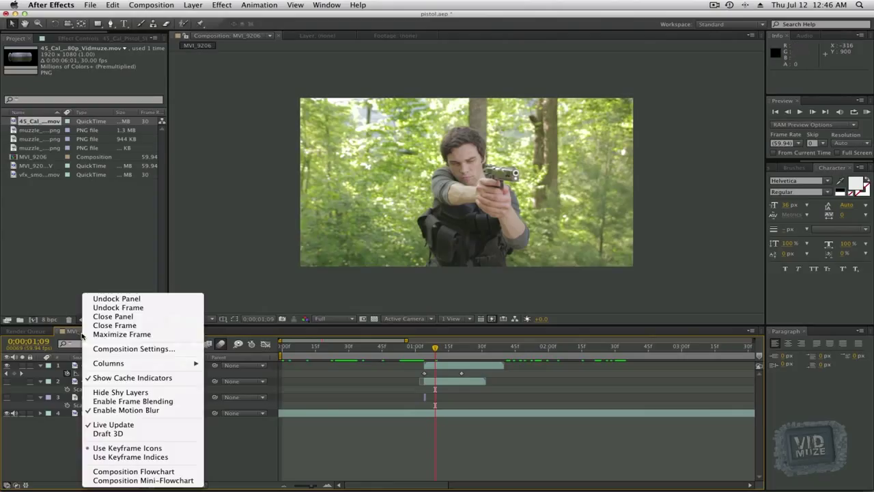
pyautogui.moveTo(123, 348)
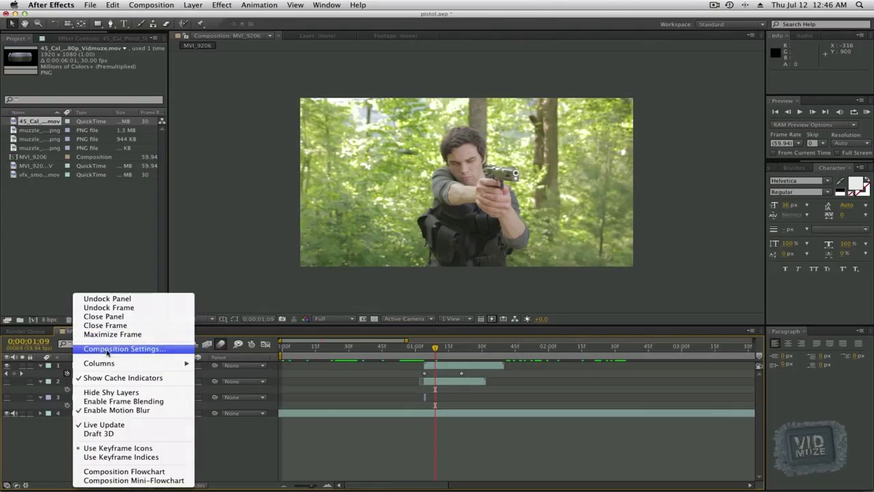
# - Edit the motion blur Shutter Angle in the composition's Advanced settings
pyautogui.click(123, 349)
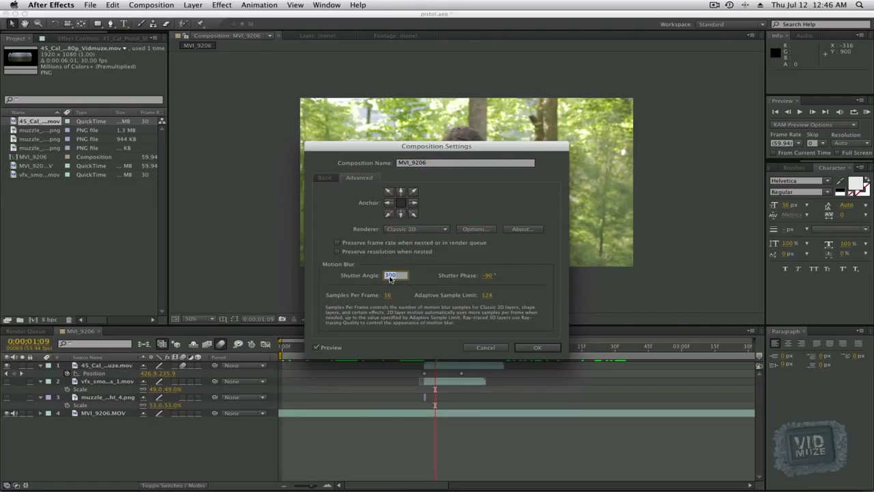
pyautogui.click(538, 347)
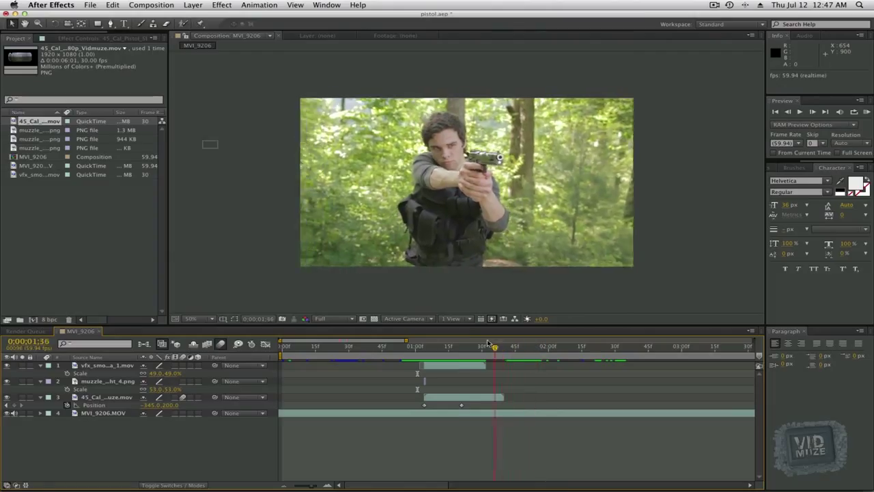
# - Return to the firing frame and duplicate the shell-ejection layer
pyautogui.click(473, 347)
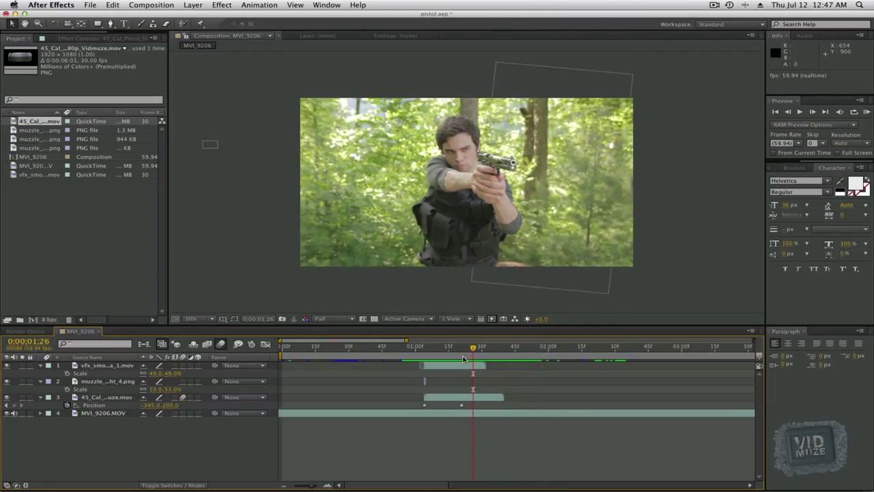
pyautogui.click(107, 396)
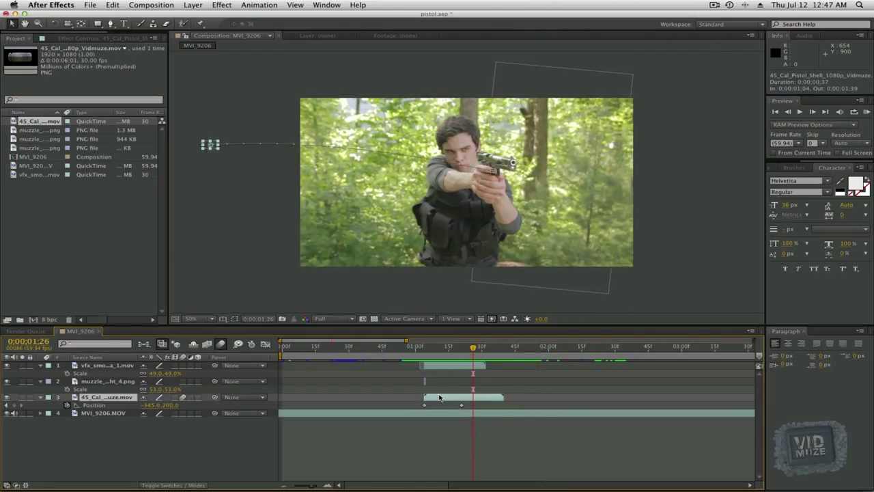
pyautogui.press('cmd+d')
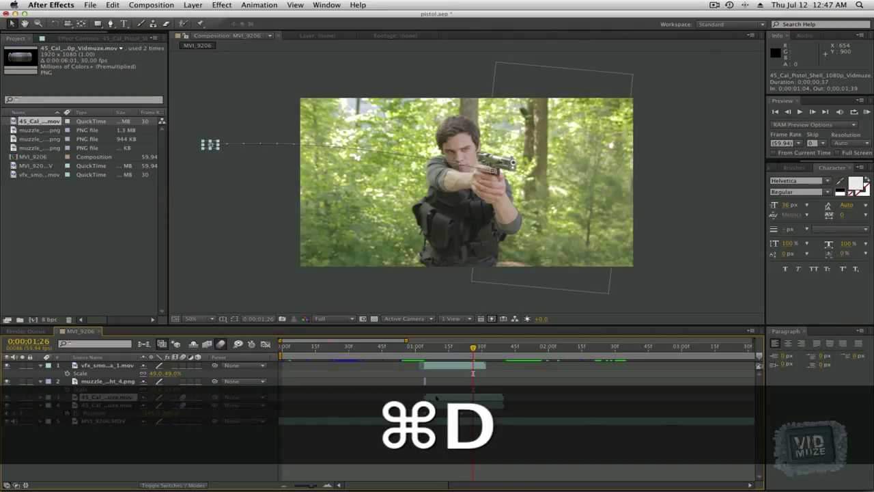
# - Duplicate a muzzle flash layer, adjust it in the layer panel, then undo the last two changes
pyautogui.press('cmd+d')
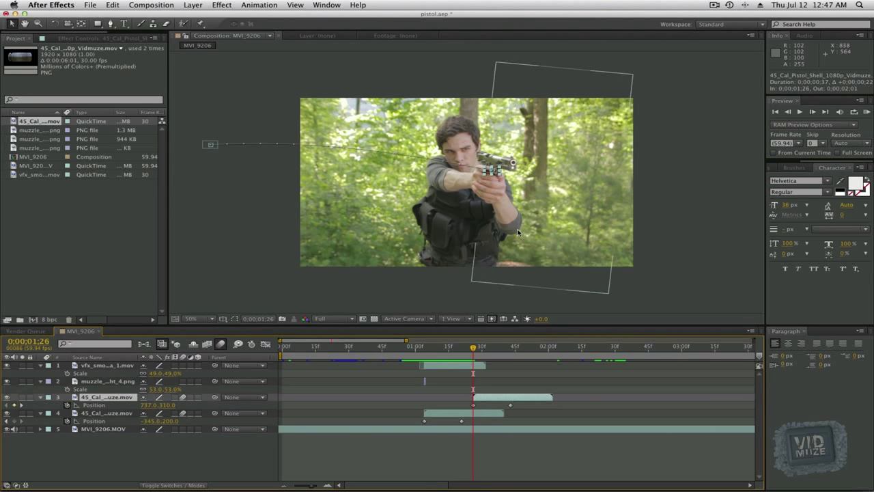
pyautogui.click(198, 318)
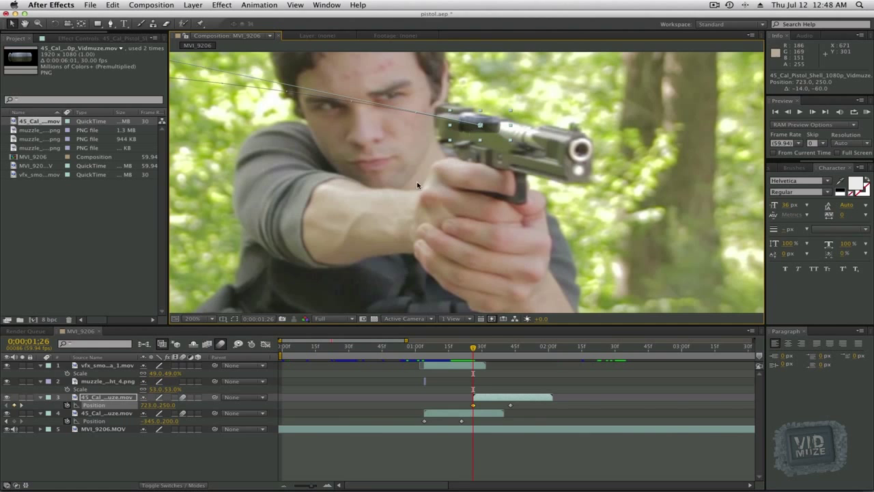
pyautogui.click(191, 318)
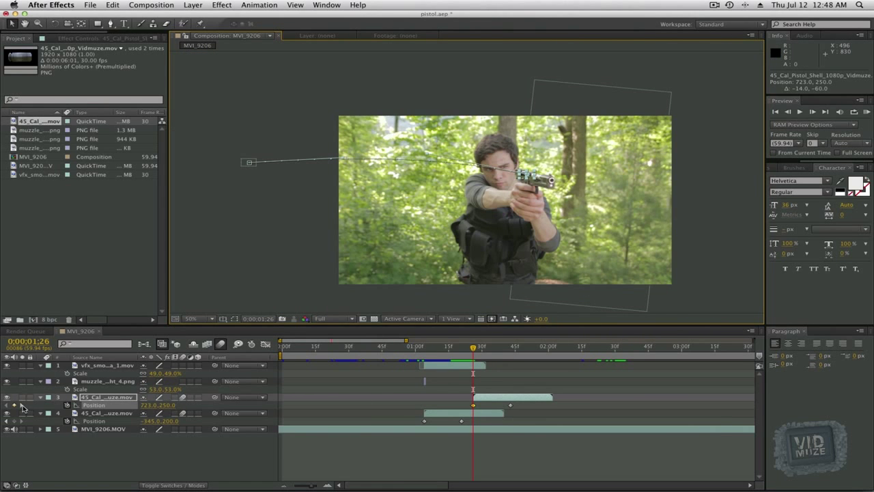
pyautogui.press('cmd+z')
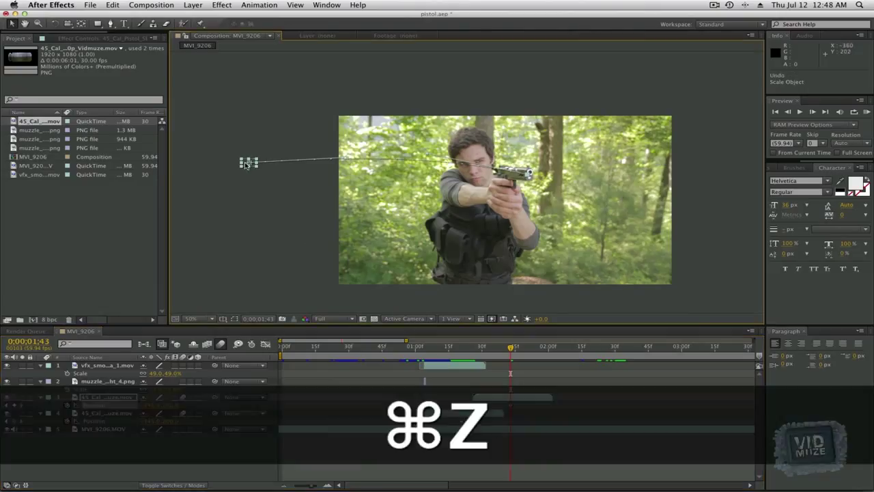
pyautogui.press('cmd+z')
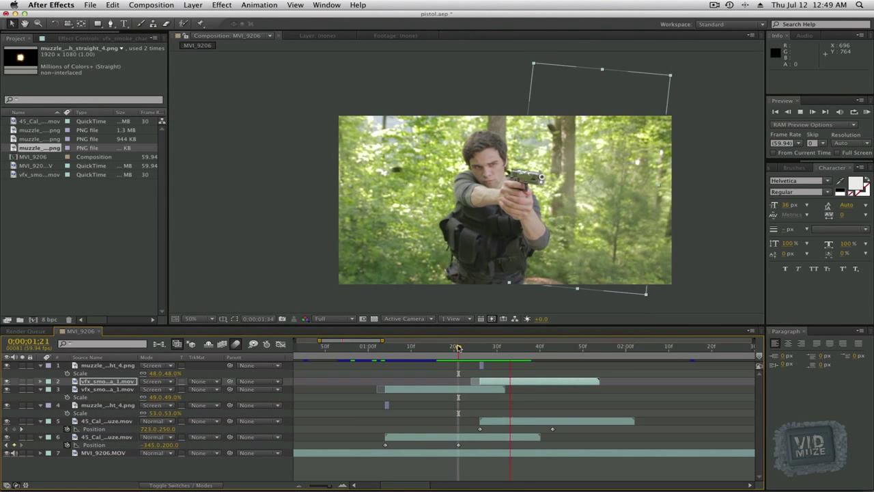
# - Step the time indicator to the firing frame where the second muzzle flash appears
pyautogui.click(458, 347)
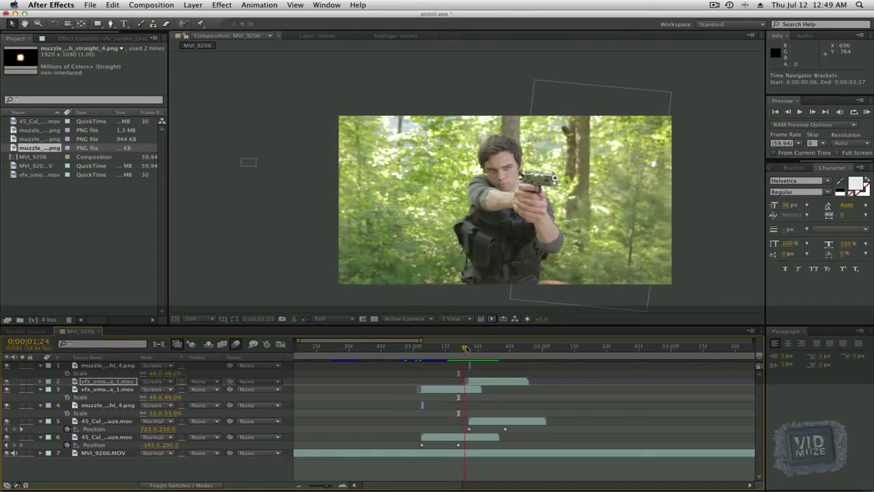
pyautogui.click(471, 347)
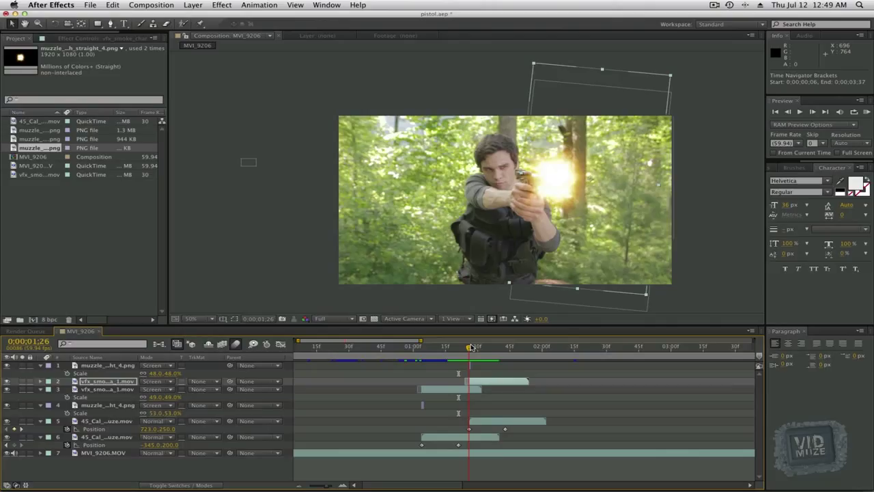
pyautogui.click(470, 347)
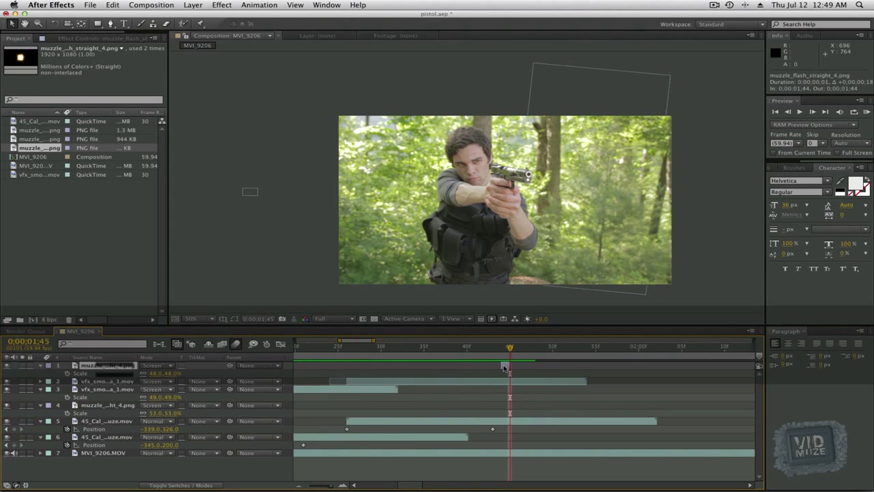
# - Duplicate the vfx_smoke layer to make extra smoke copies for the additional shots
pyautogui.press('cmd+d')
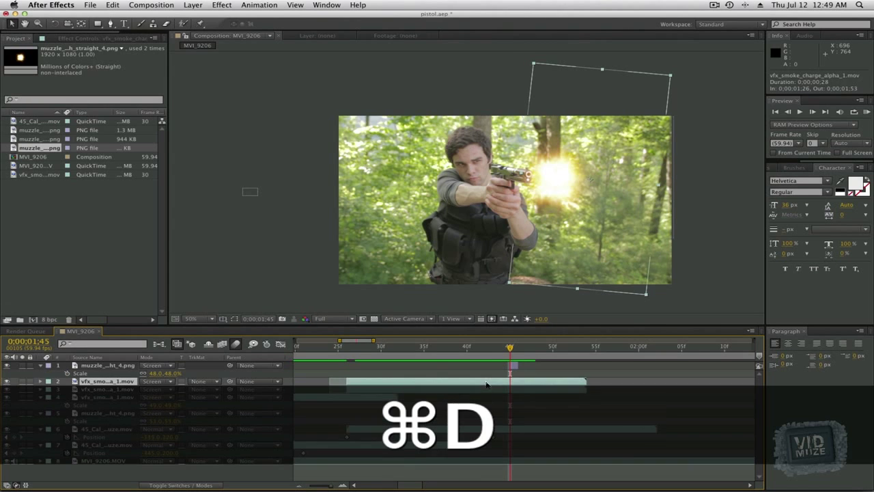
pyautogui.press('cmd+d')
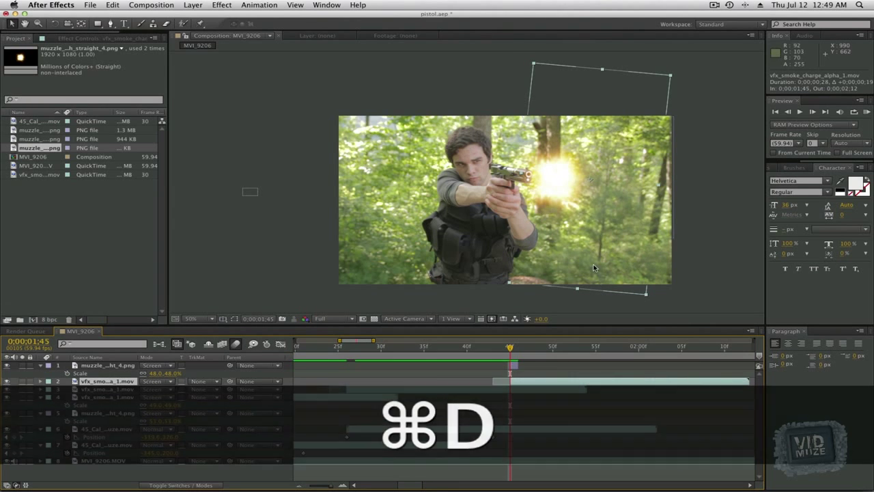
pyautogui.press('cmd+d')
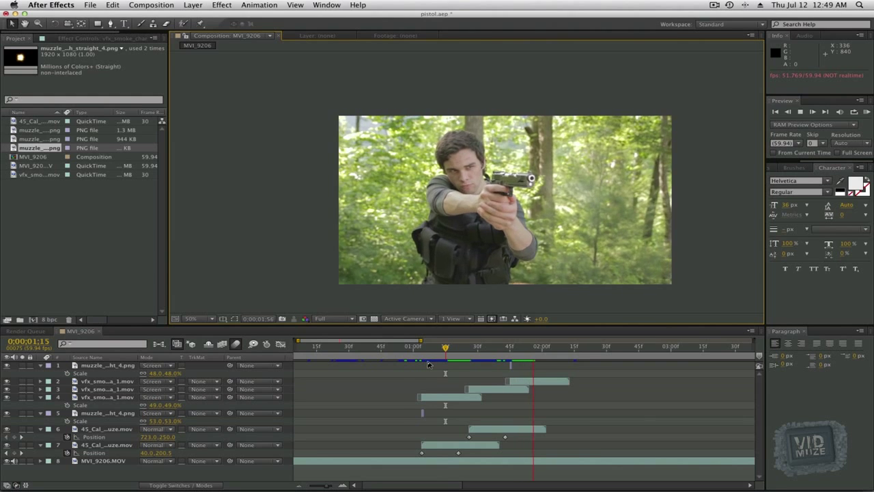
# - Scrub the time ruler between firing frames to check the smoke copies line up with each shot
pyautogui.moveTo(446, 349); pyautogui.dragTo(402, 348)
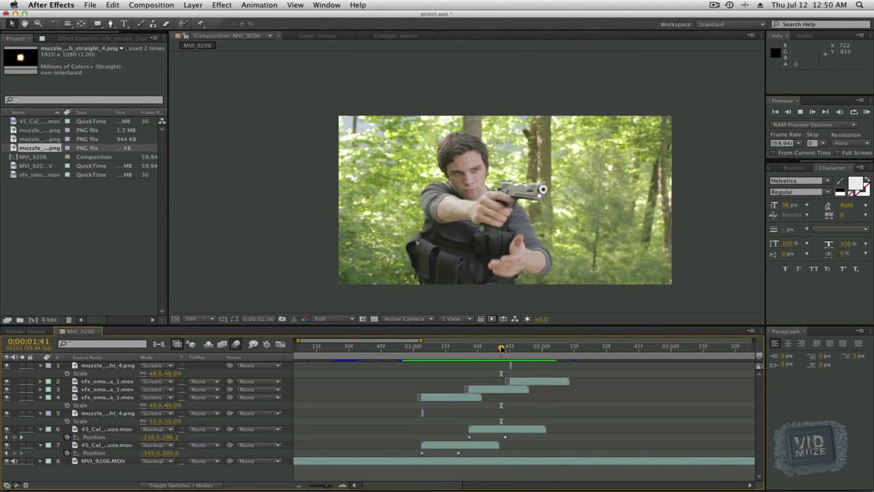
pyautogui.click(407, 347)
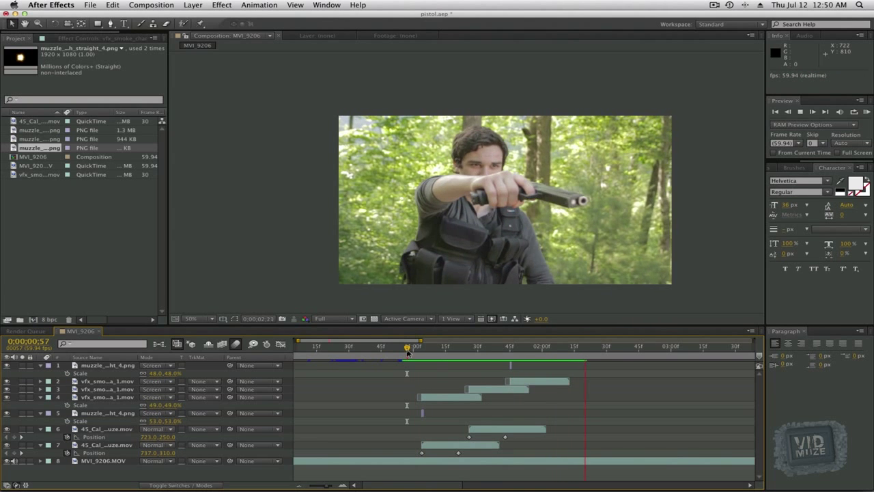
pyautogui.click(499, 347)
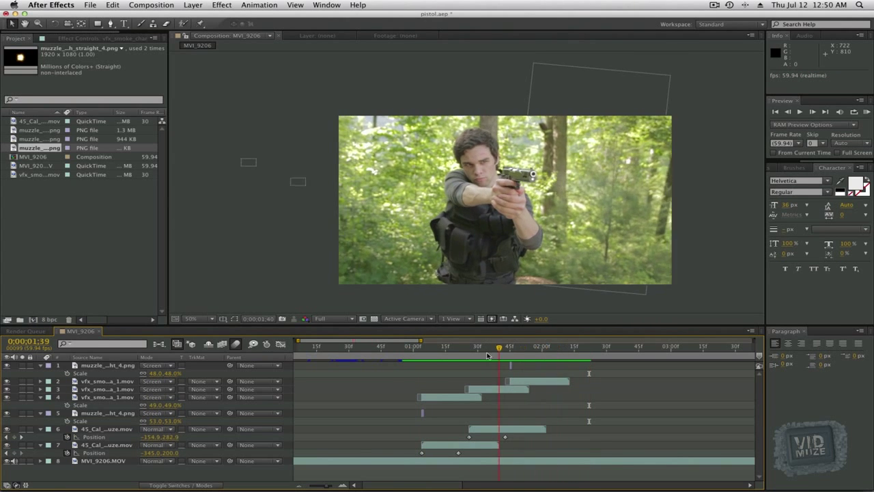
pyautogui.click(462, 350)
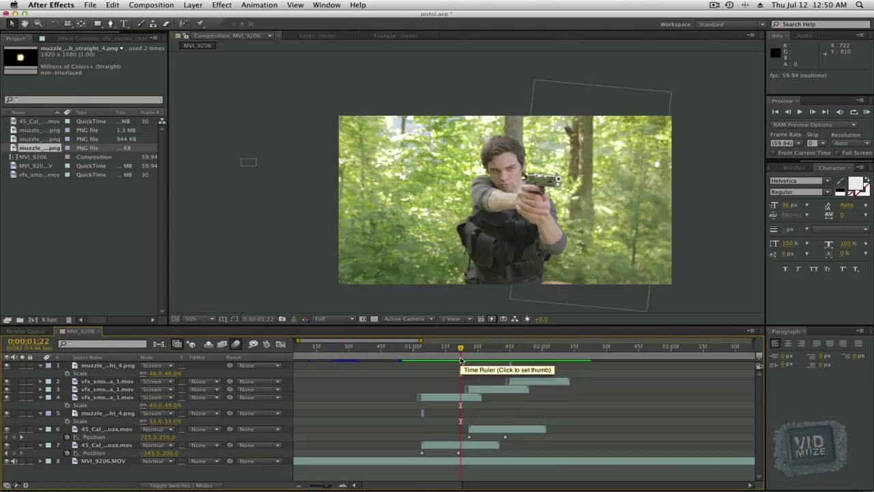
pyautogui.click(411, 347)
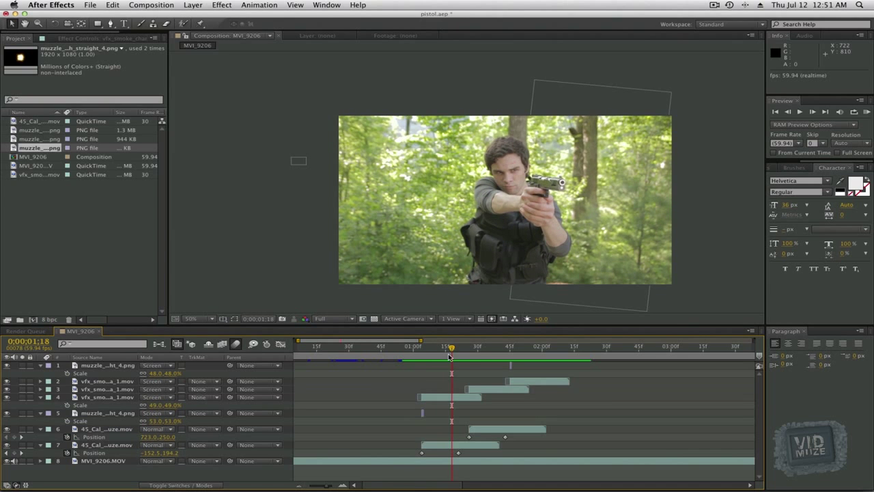
# - Review the firing frames, then send the MVI_9206 composition to the render queue
pyautogui.moveTo(451, 348); pyautogui.dragTo(470, 348)
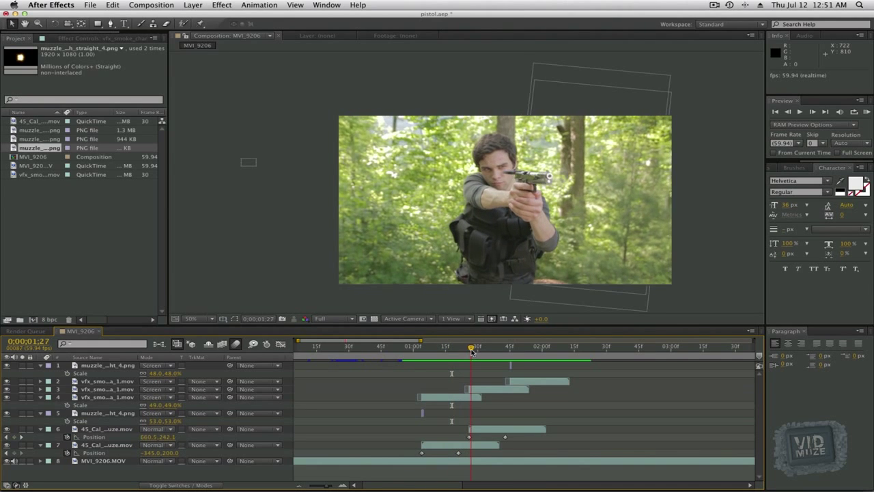
pyautogui.moveTo(470, 347); pyautogui.dragTo(505, 347)
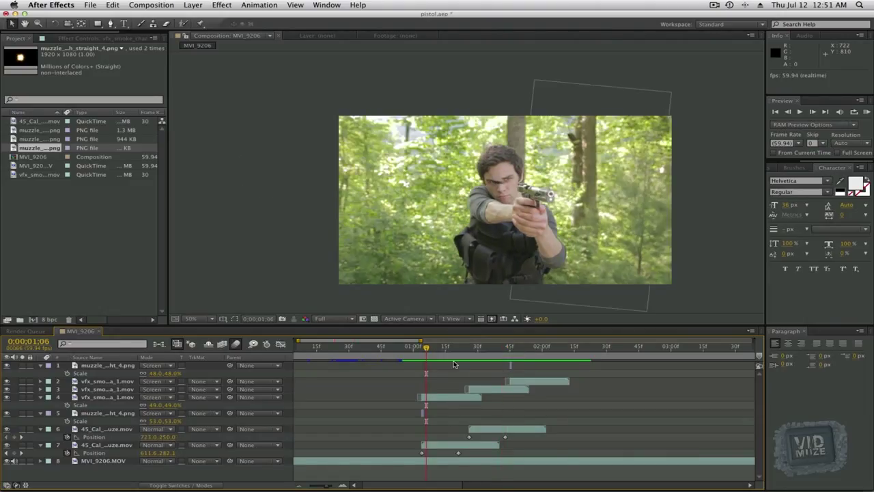
pyautogui.moveTo(448, 350)
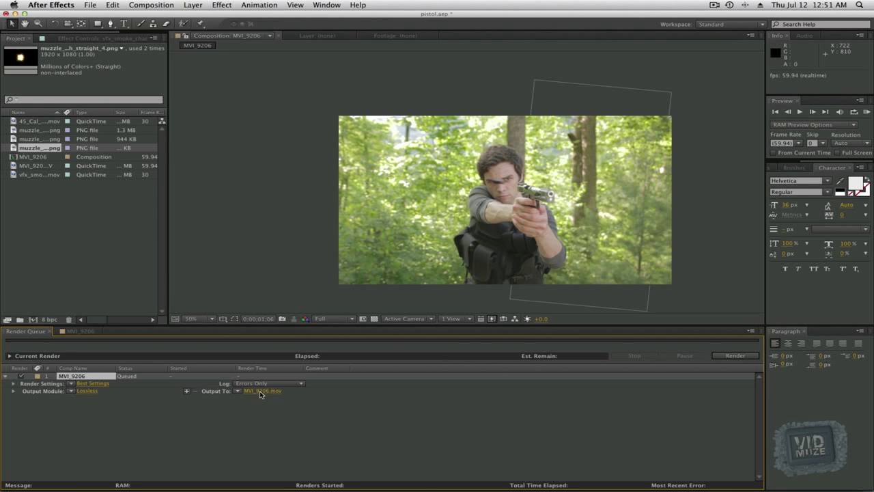
pyautogui.press('cmd+tab')
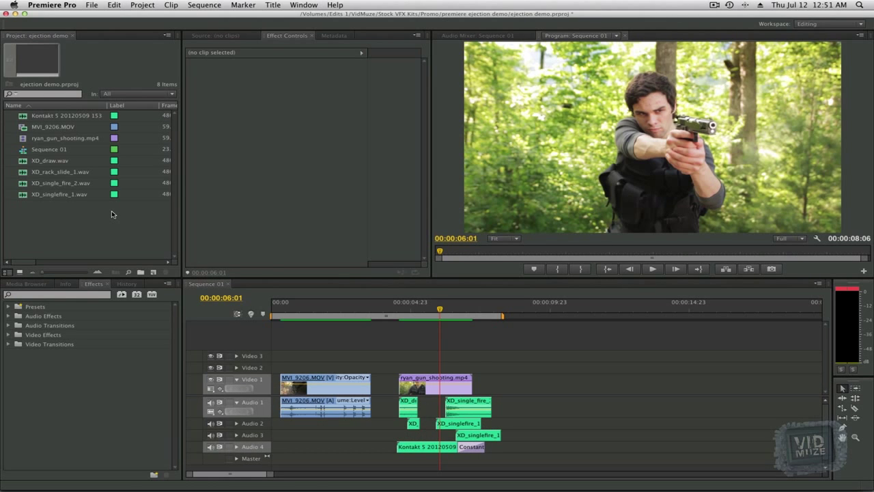
# - Select the ryan_gun_shooting.mp4 clip on Video 1 and copy it
pyautogui.click(434, 383)
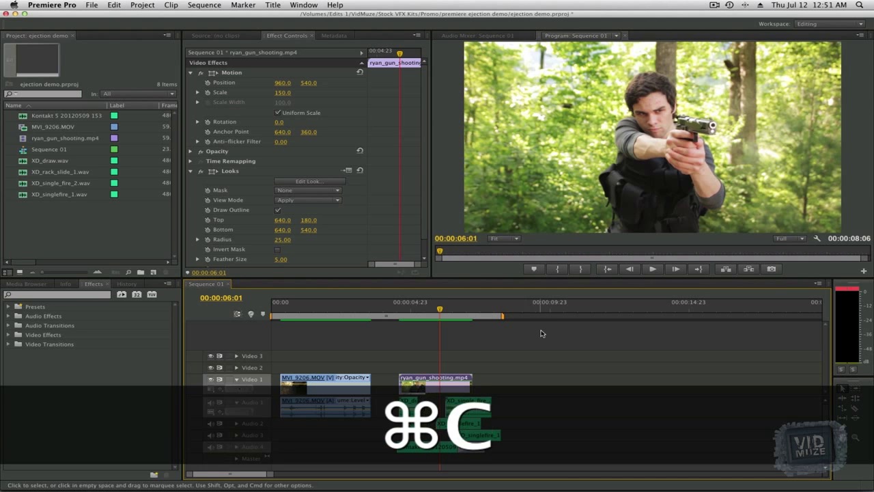
pyautogui.press('cmd+v')
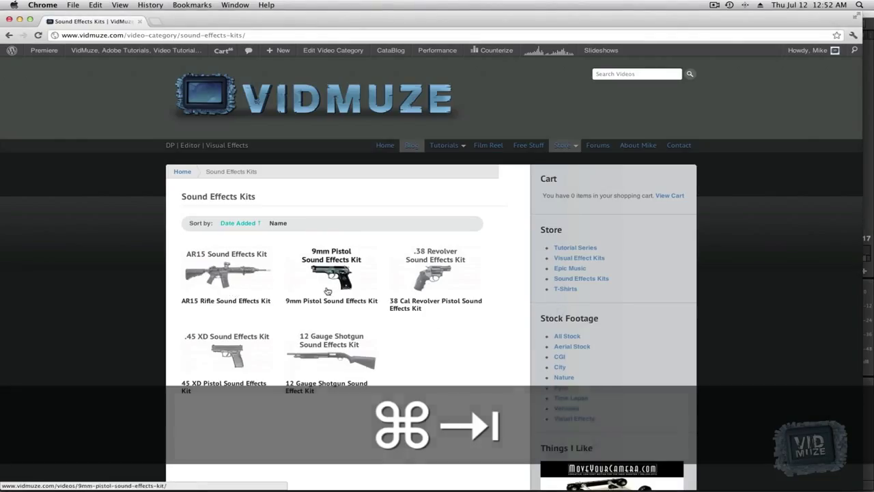
pyautogui.moveTo(232, 355)
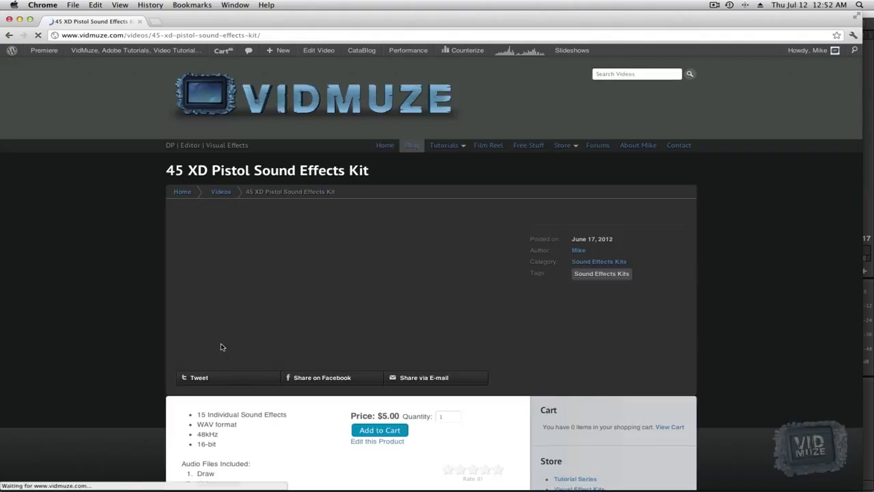
# - Scroll the 45 XD Pistol kit page down to the Audio Files Included list and back up
pyautogui.scroll(-3)
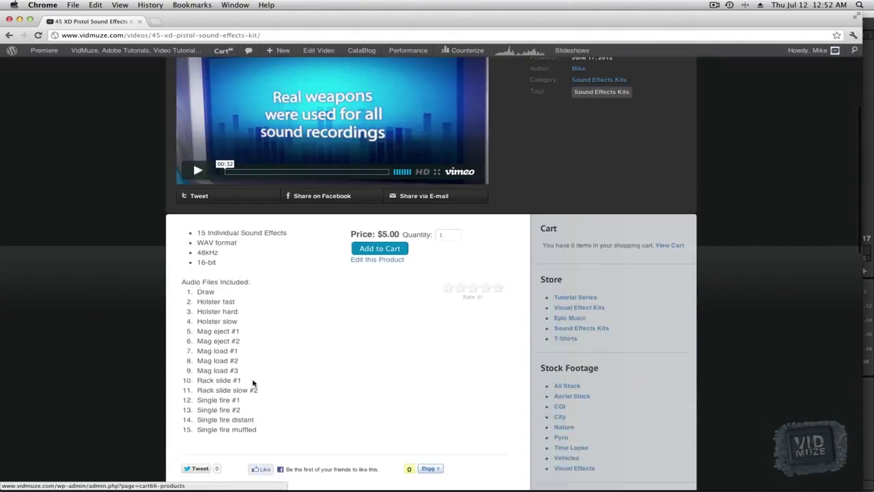
pyautogui.moveTo(225, 399)
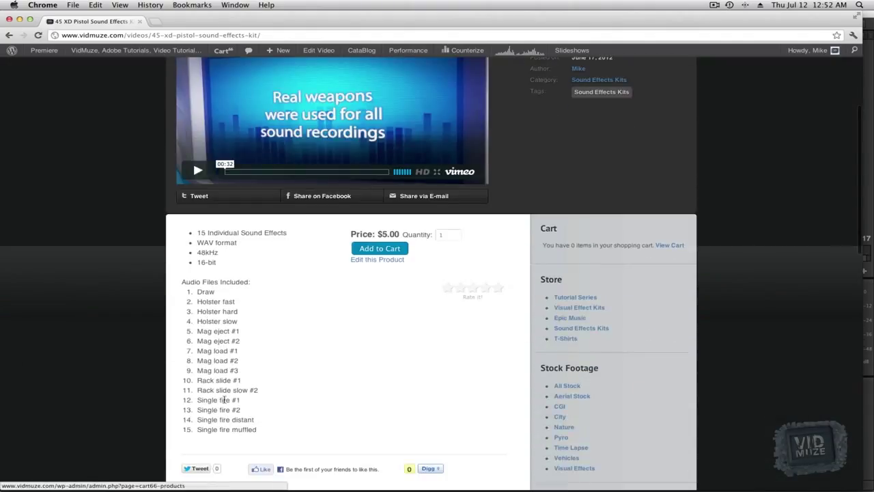
pyautogui.scroll(3)
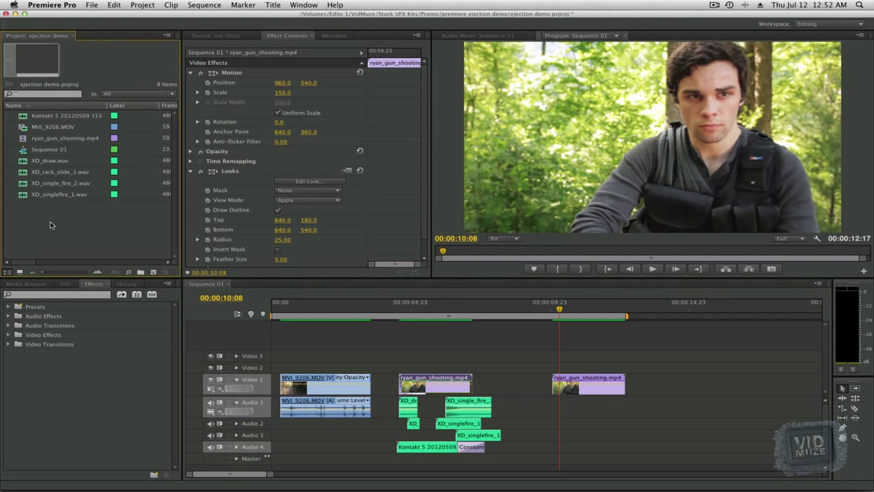
pyautogui.moveTo(49, 161)
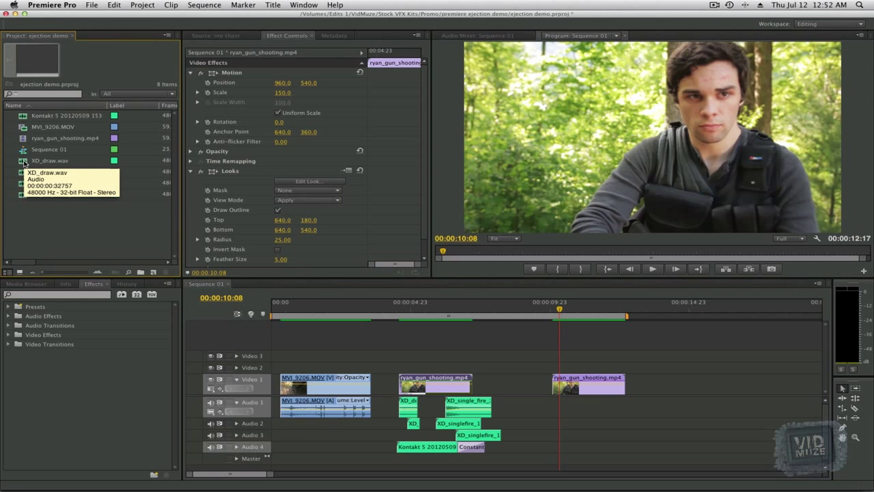
# - Undo the last timeline edits, then place XD rack-slide, single-fire and Kontakt sounds under the second clip
pyautogui.press('cmd+z')
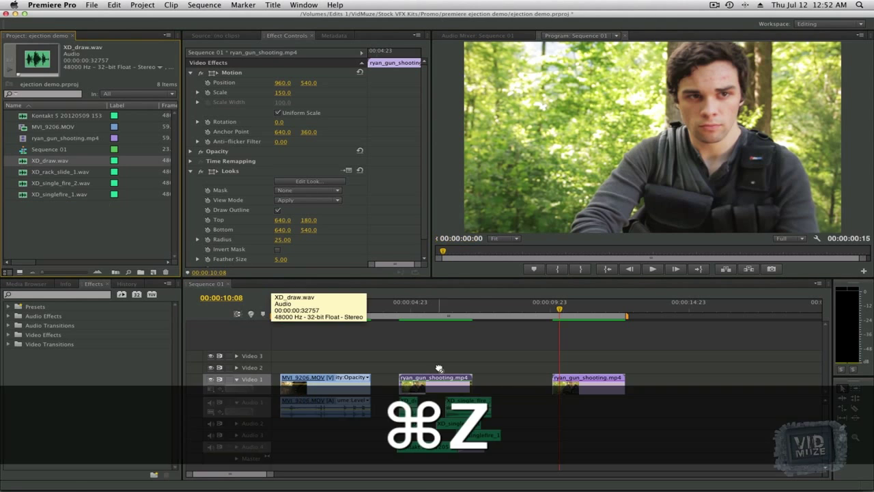
pyautogui.press('cmd+z')
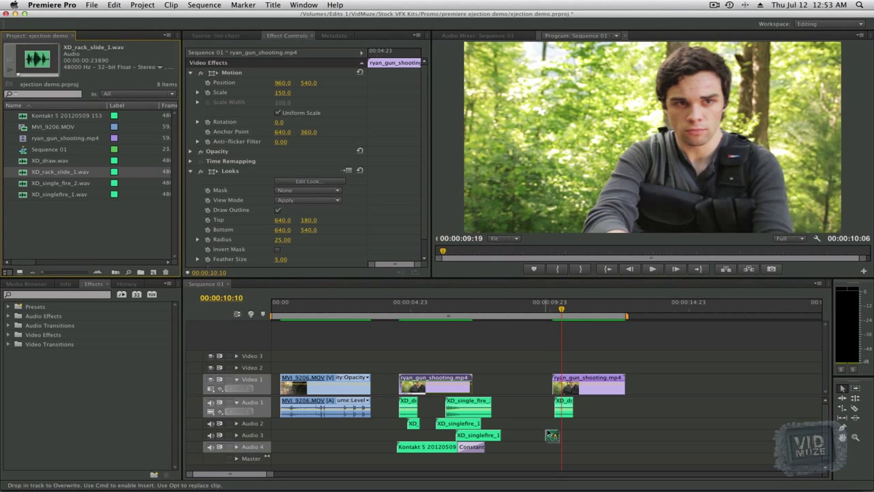
pyautogui.click(582, 306)
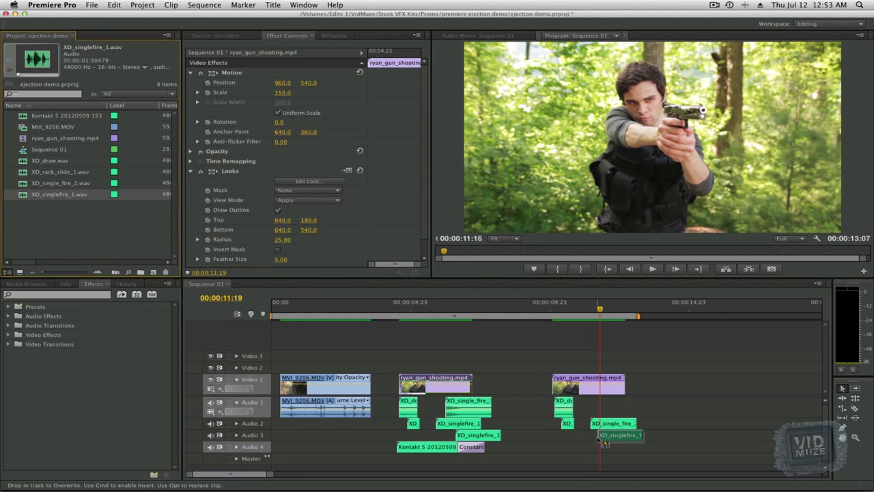
pyautogui.click(607, 308)
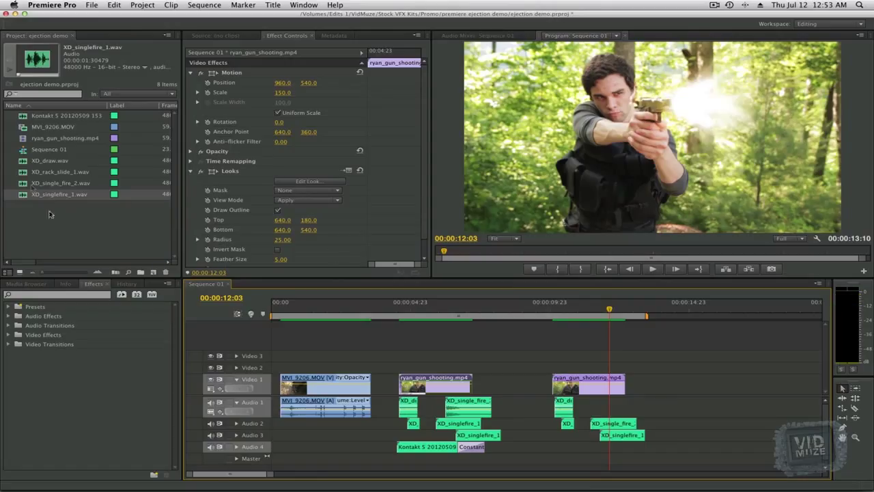
pyautogui.moveTo(60, 183)
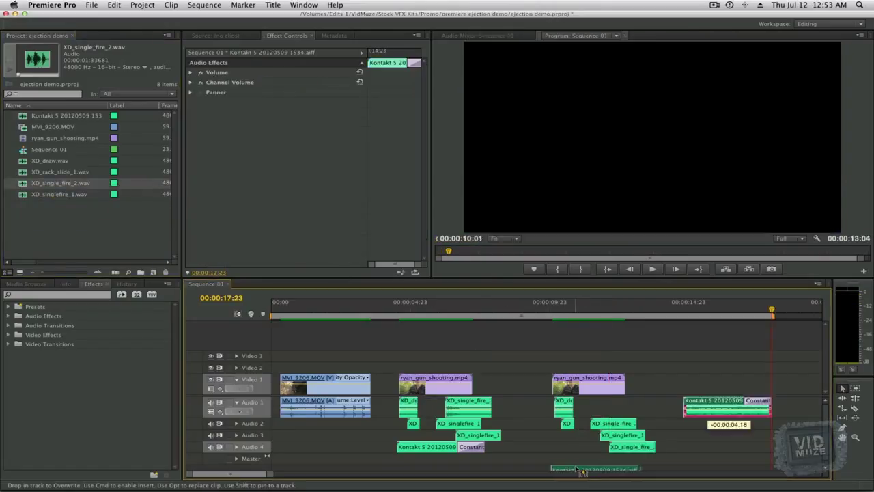
pyautogui.click(541, 302)
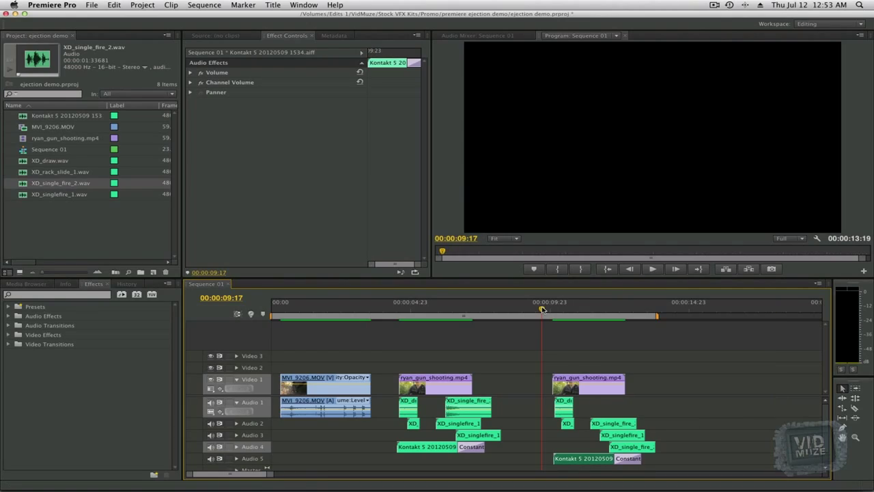